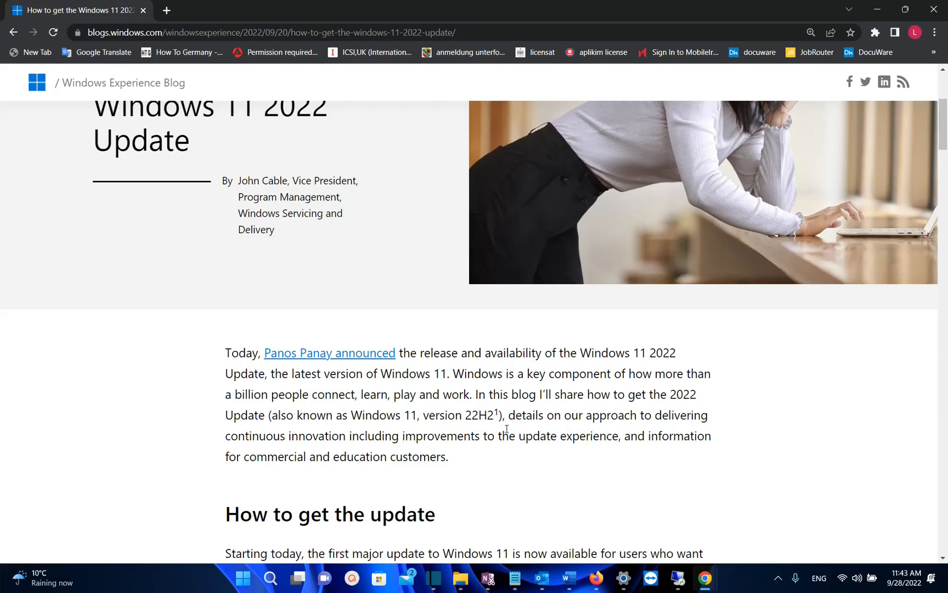
mouse_move(467, 415)
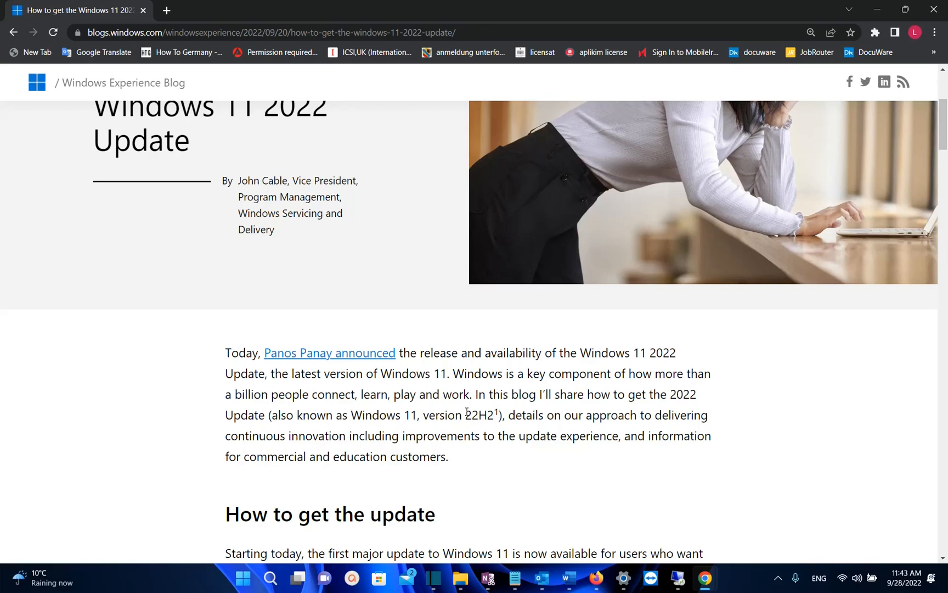
Open Windows Search over the Windows 11 2022 Update blog post in Chrome
click(271, 577)
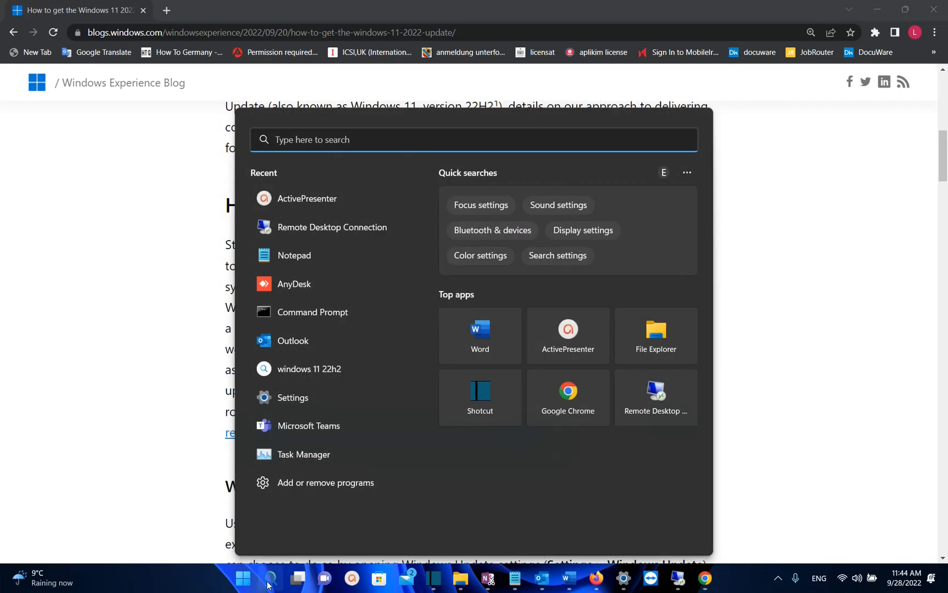
Find Settings via a 'sett' search and install all pending updates, including the Update Stack Package
text(sett)
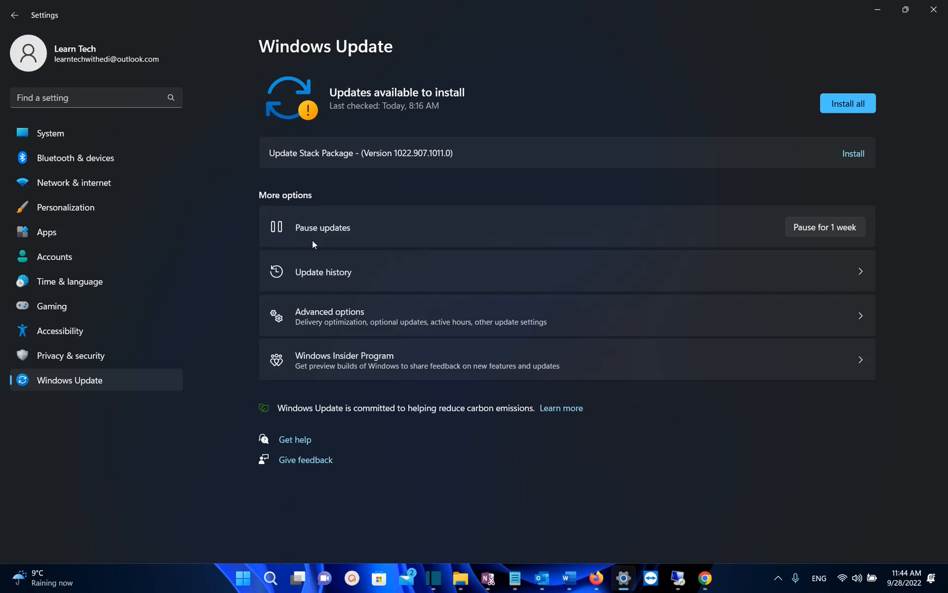
mouse_move(43, 390)
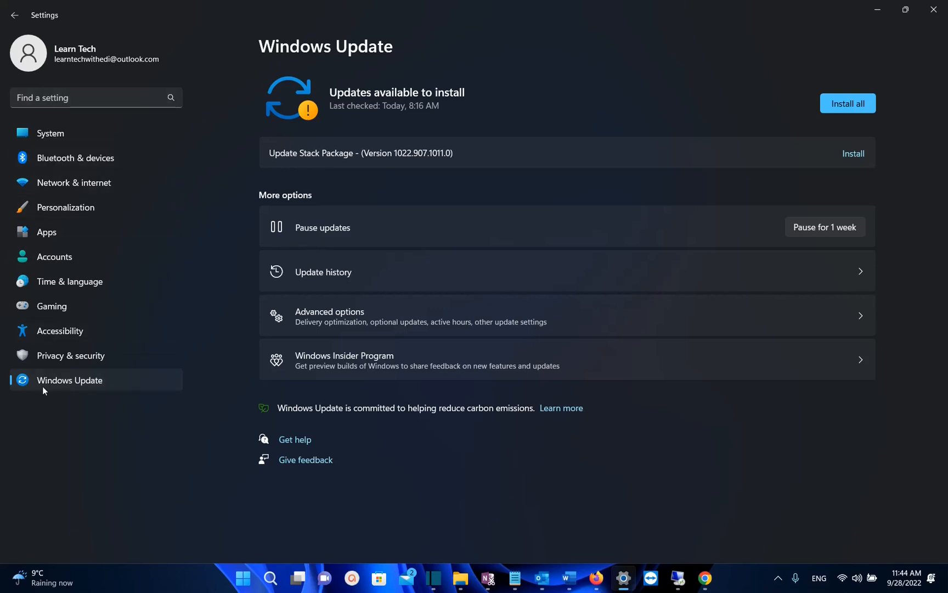
mouse_move(95, 368)
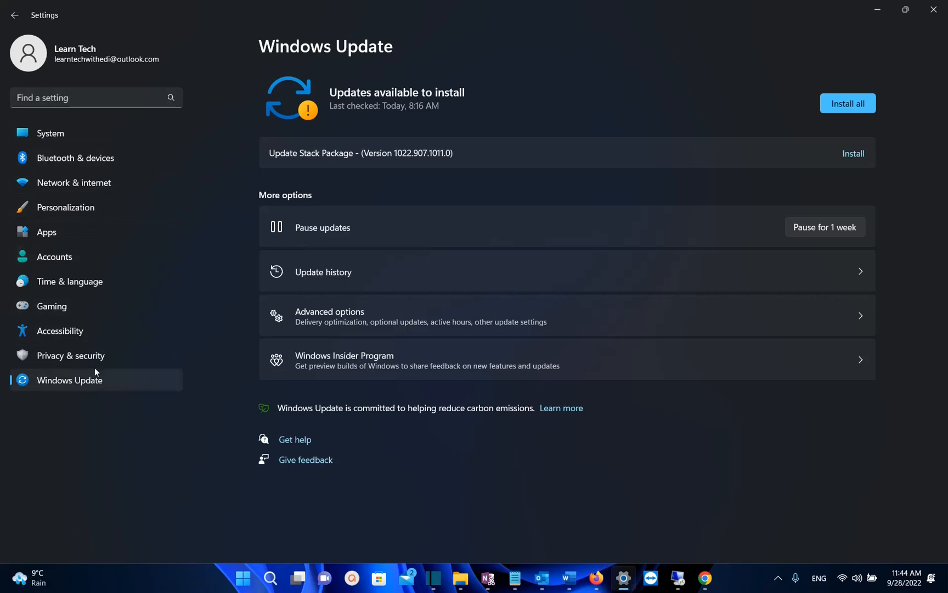
mouse_move(505, 229)
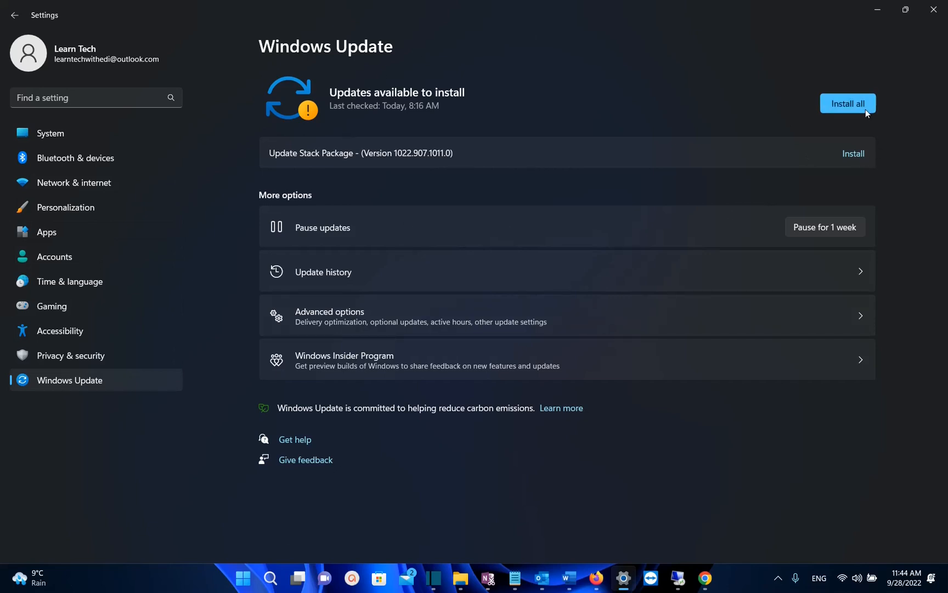
click(847, 104)
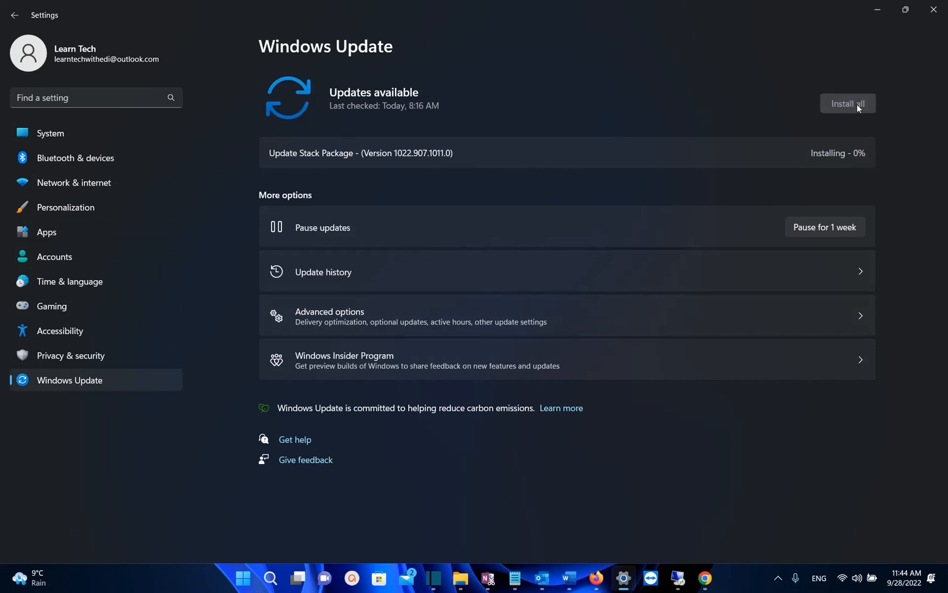
mouse_move(728, 109)
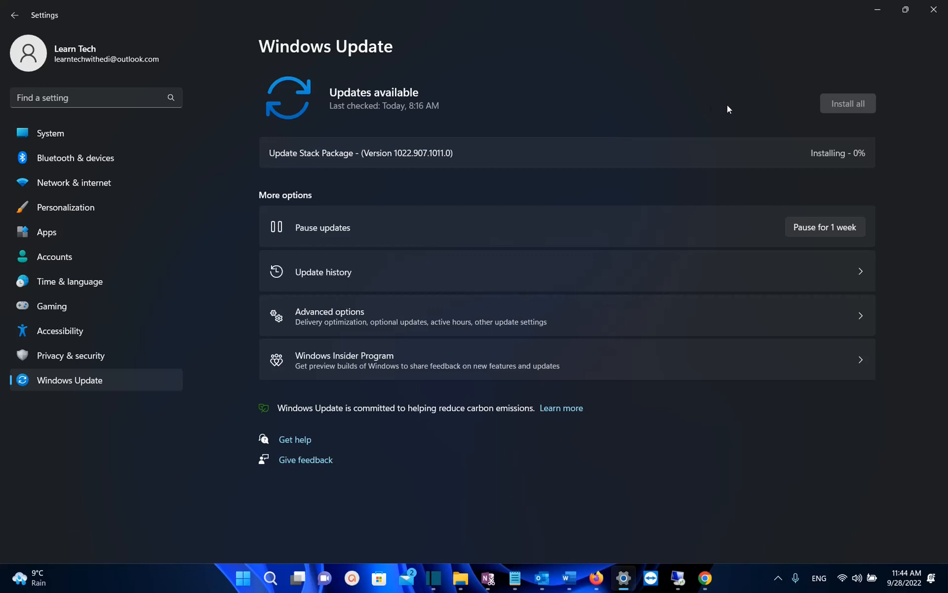
mouse_move(709, 109)
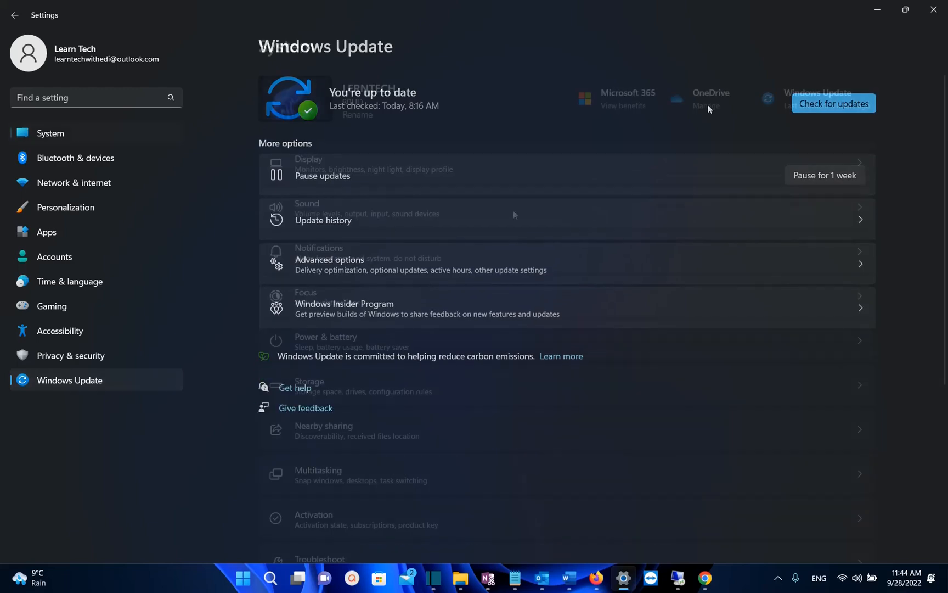
Confirm under System > About that Windows 11 Pro is version 22H2, build 22622.601
click(50, 132)
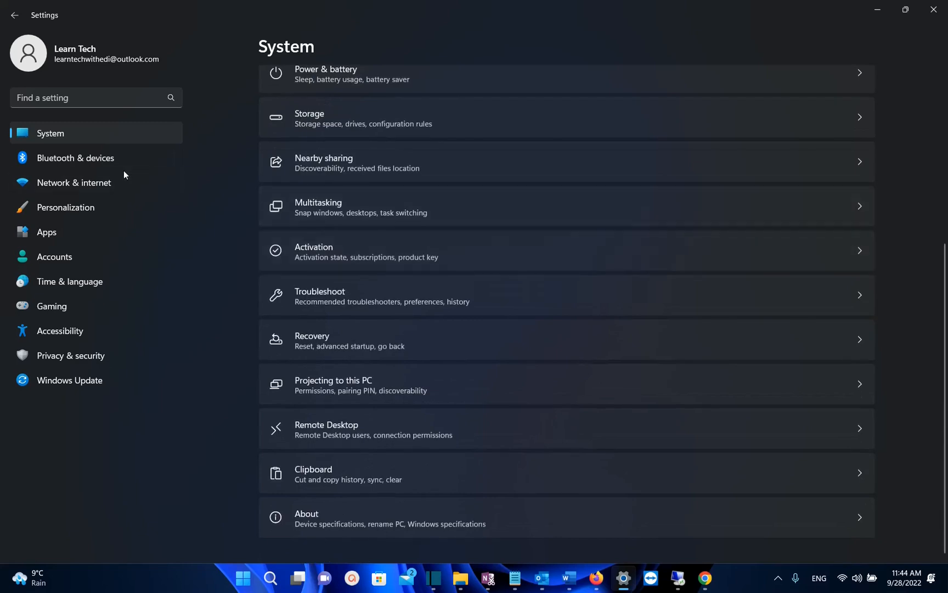
mouse_move(48, 120)
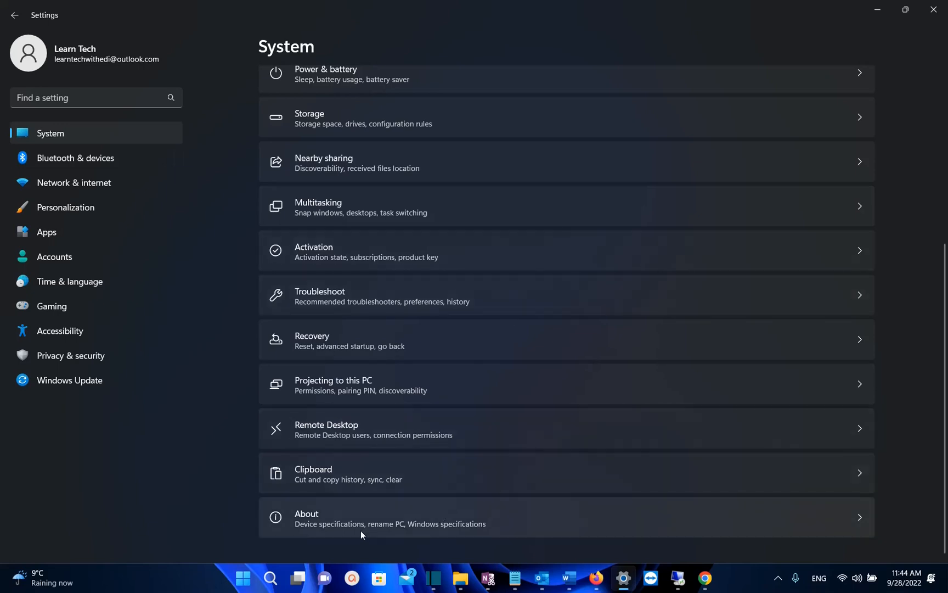
mouse_move(356, 531)
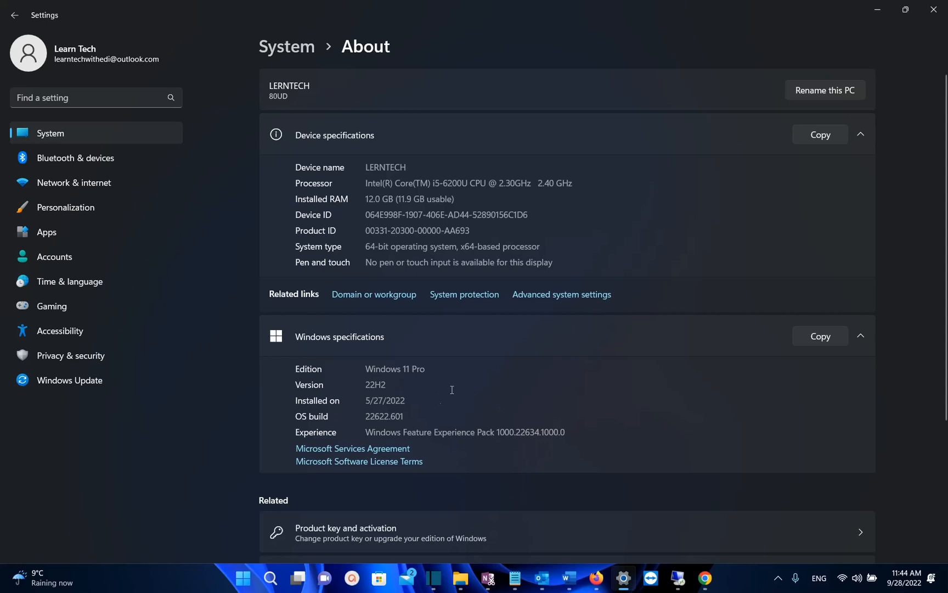
double_click(374, 384)
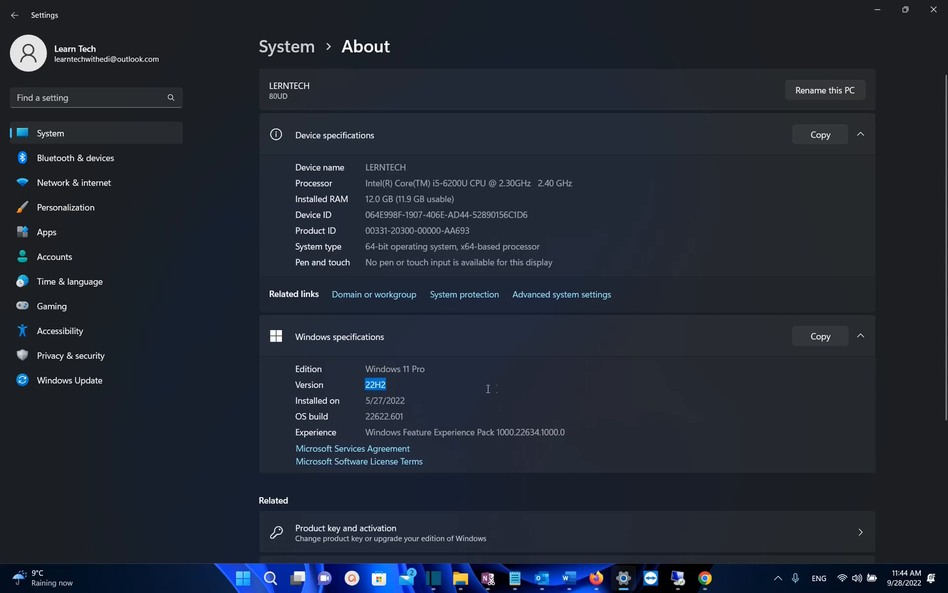
mouse_move(499, 389)
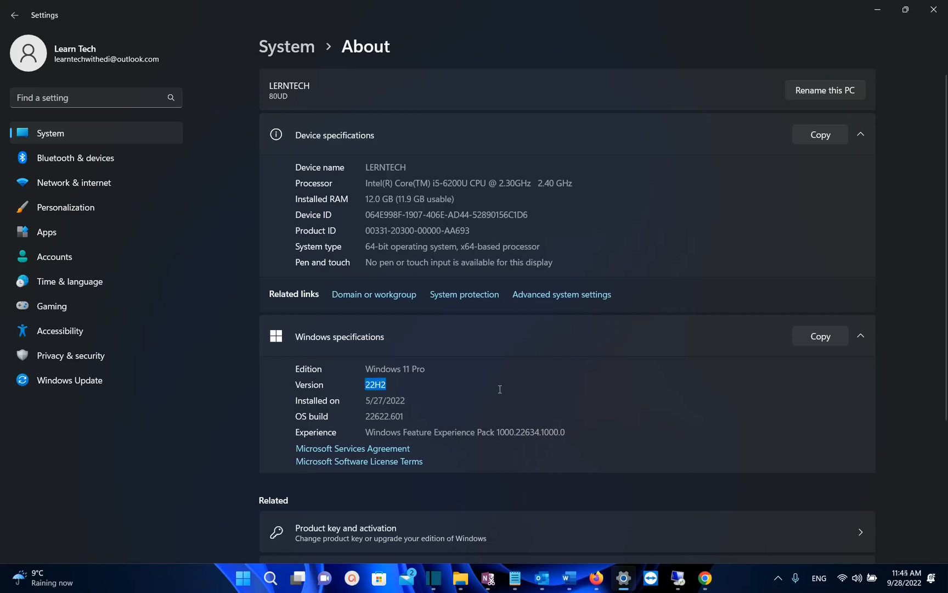
mouse_move(596, 366)
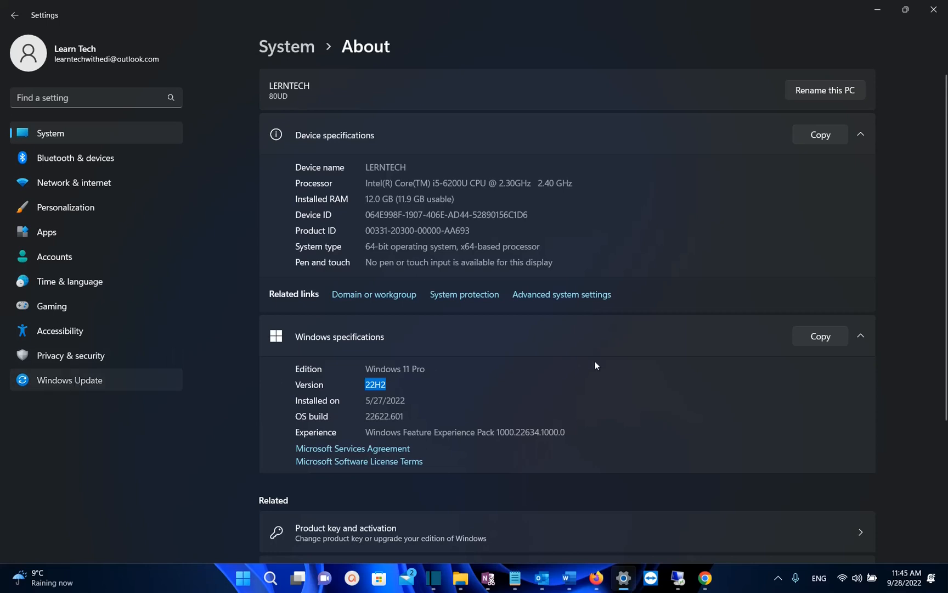
Go back to Windows Update, which reports the PC is up to date, checked today
click(69, 380)
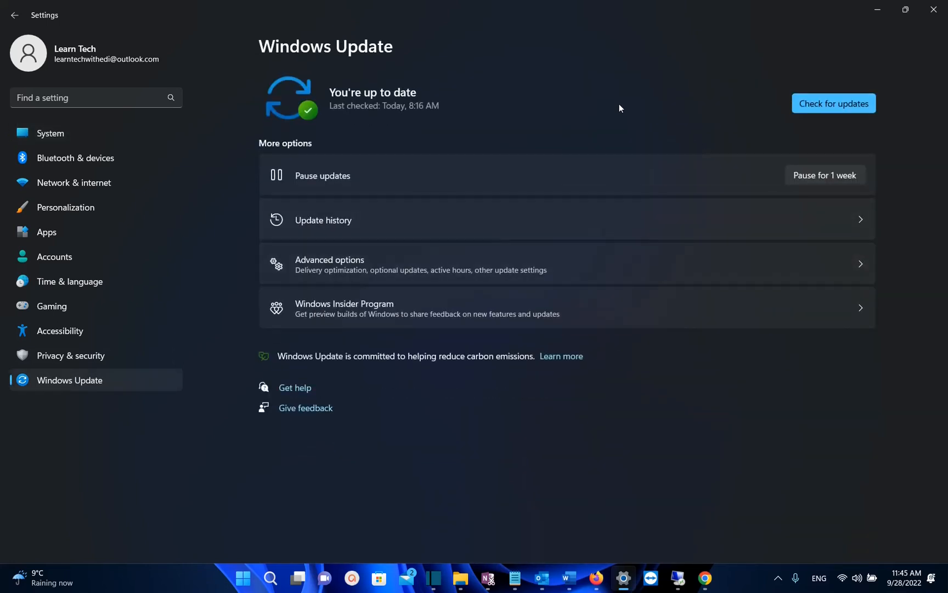
mouse_move(858, 73)
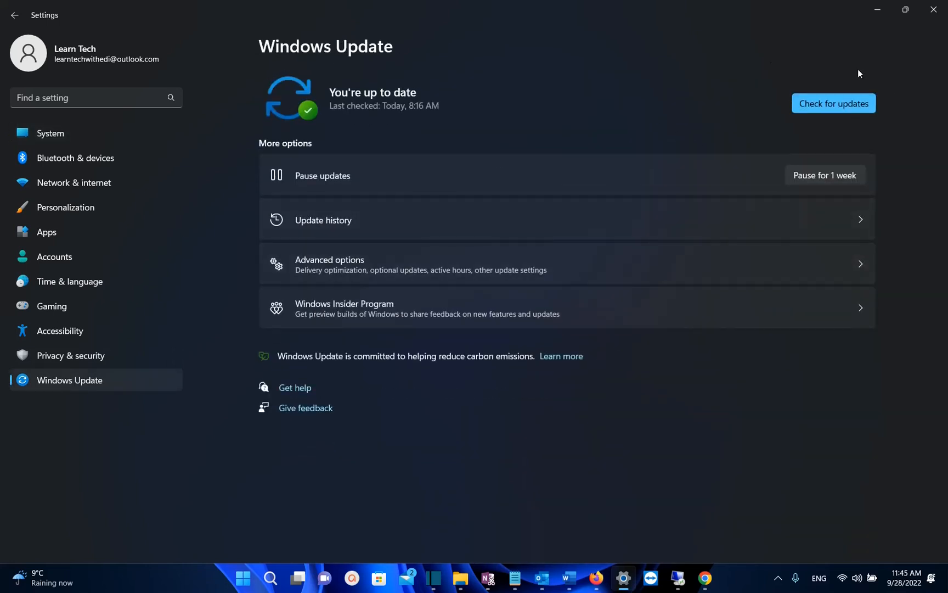
mouse_move(471, 83)
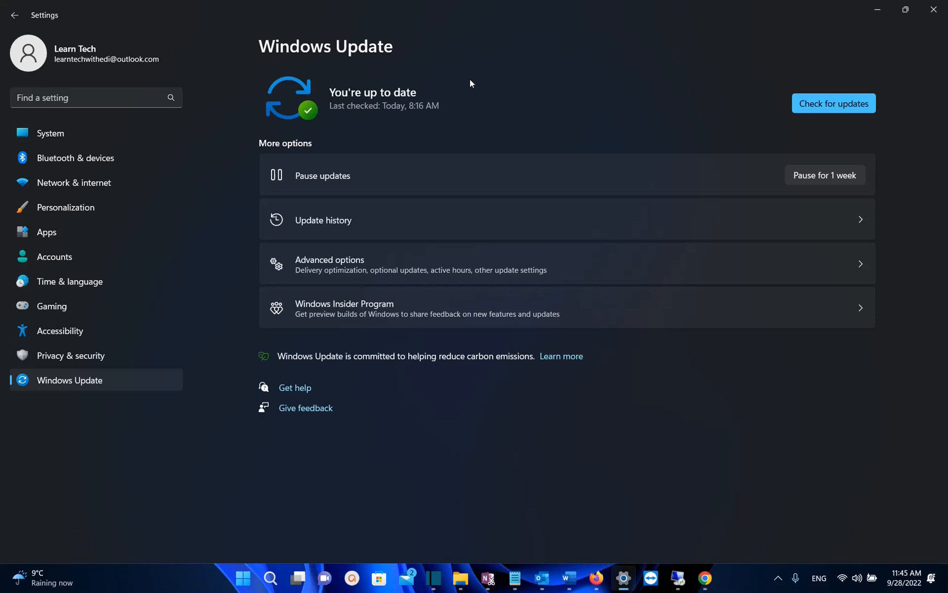
mouse_move(638, 197)
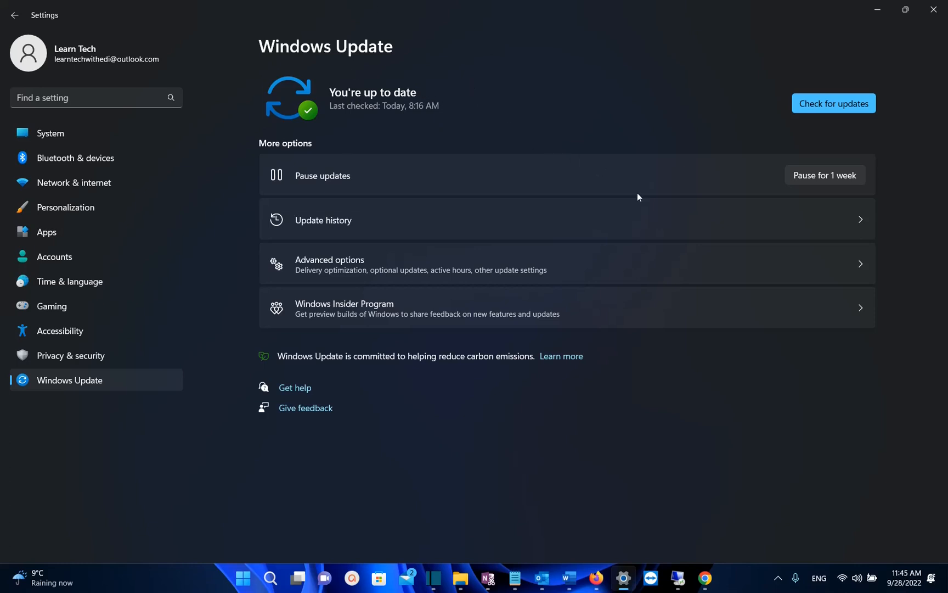
mouse_move(762, 430)
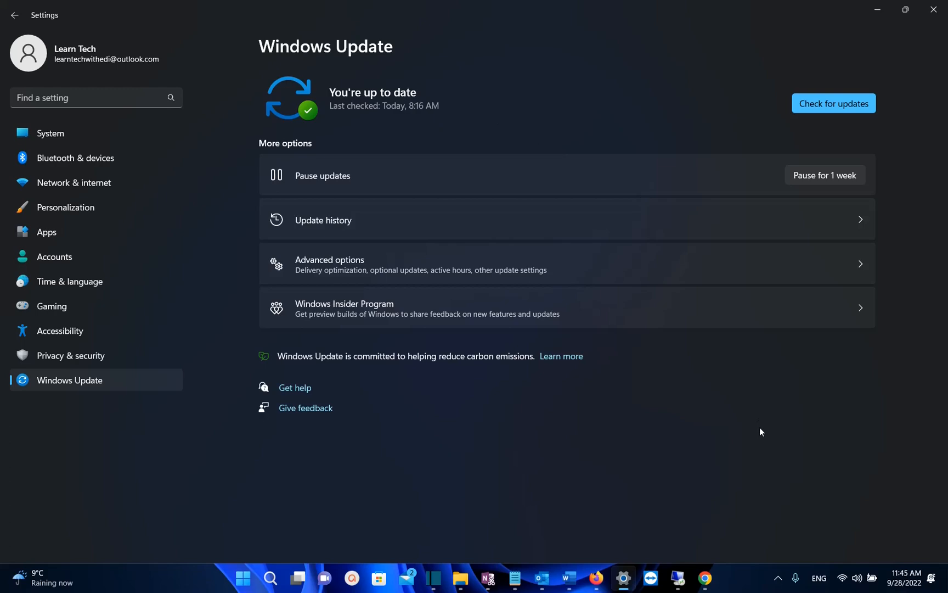
Search 'windows 11 22h2 download' in Chrome and open the Download Windows 11 - Microsoft result
click(703, 578)
text(windows 11 22h2 rd)
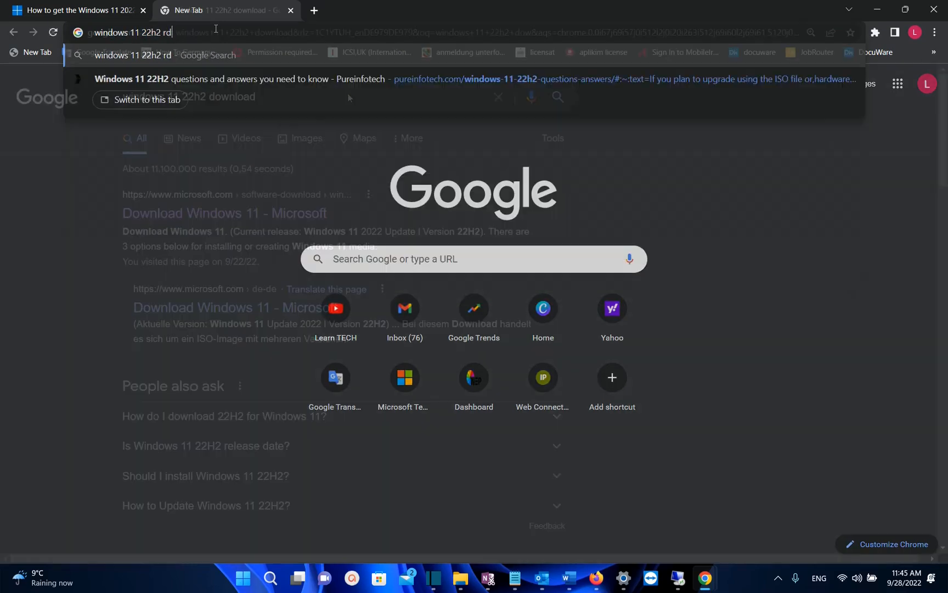
key(Return)
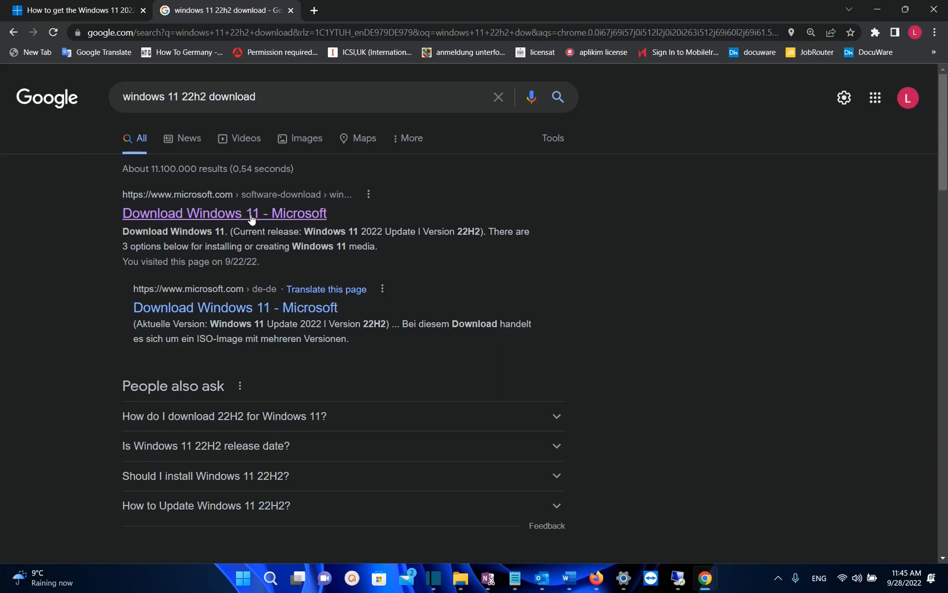
click(224, 213)
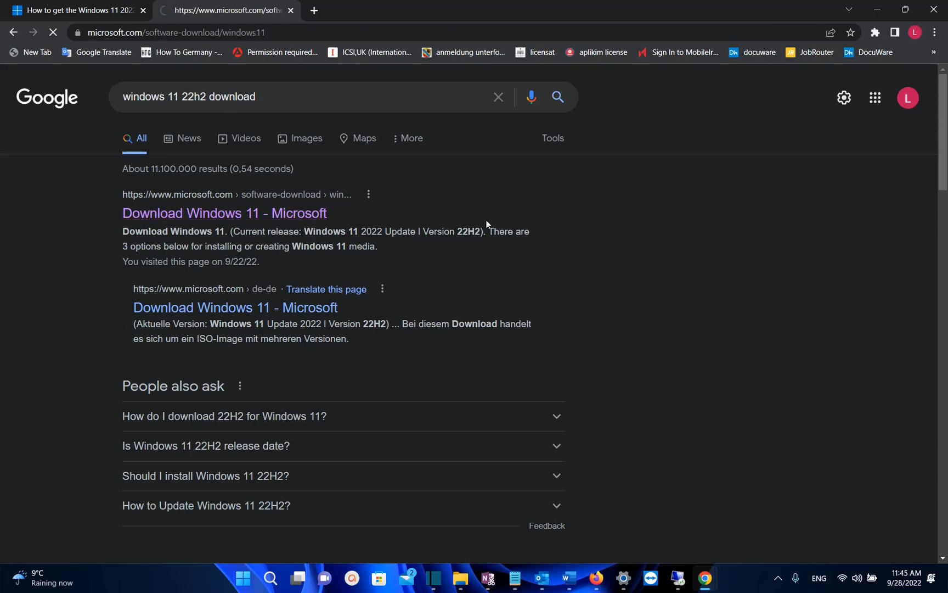
Download the Installation Assistant via Download Now and run the approved .exe
click(223, 213)
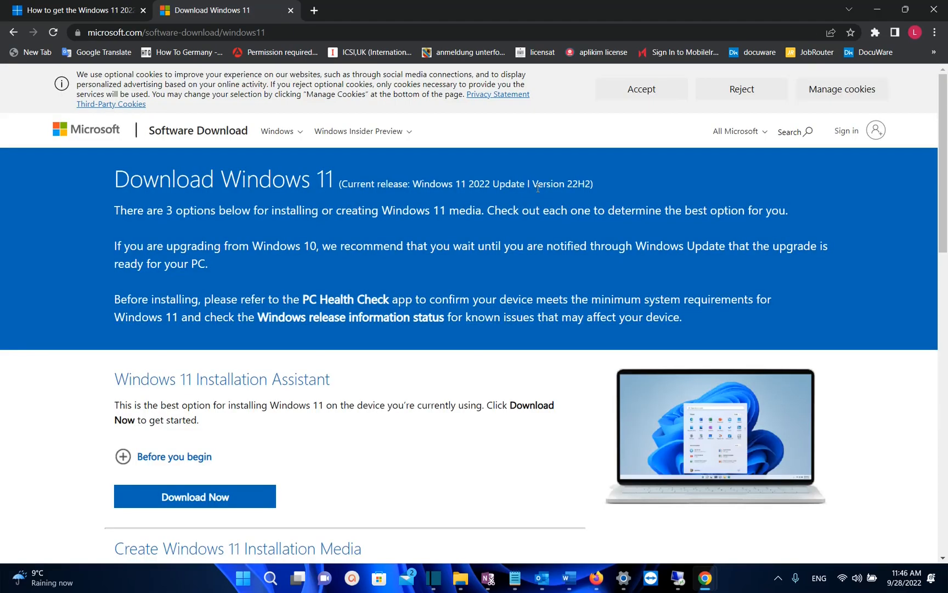
scroll(down, 3)
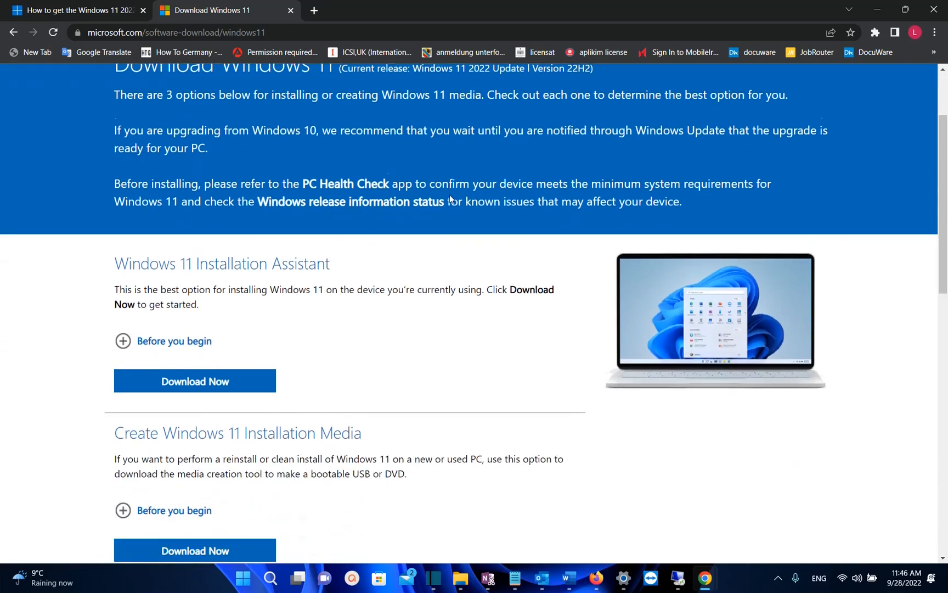
scroll(down, 3)
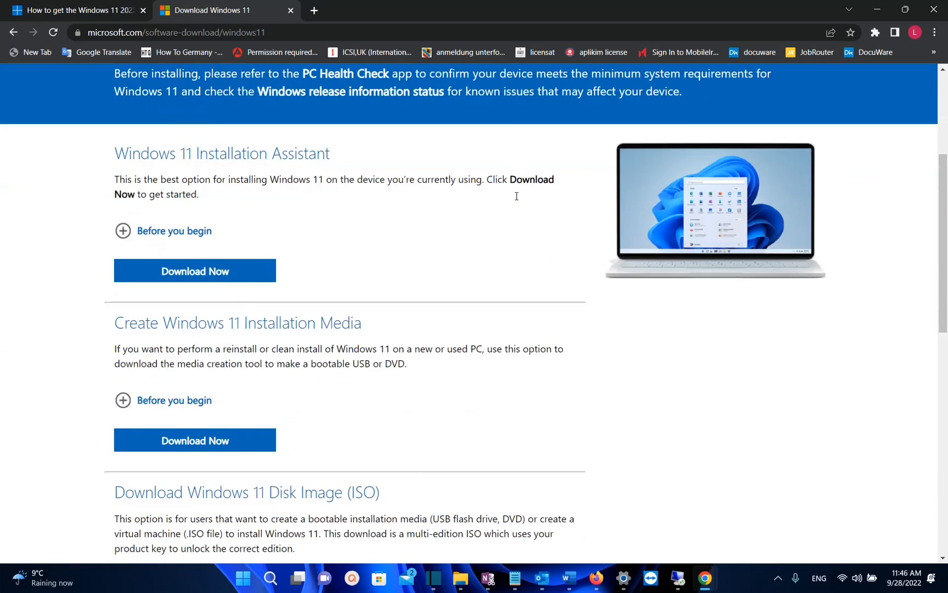
scroll(down, 3)
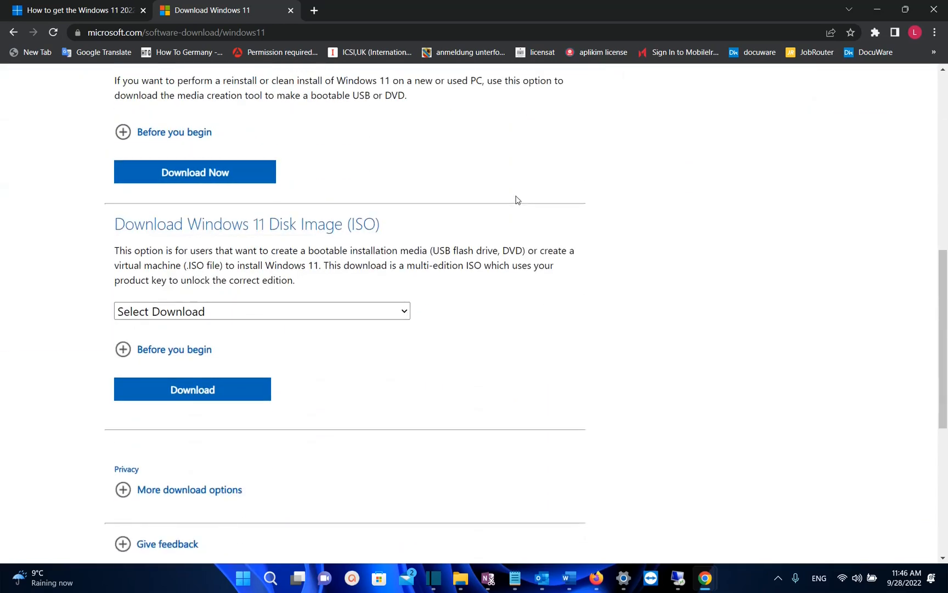
mouse_move(573, 212)
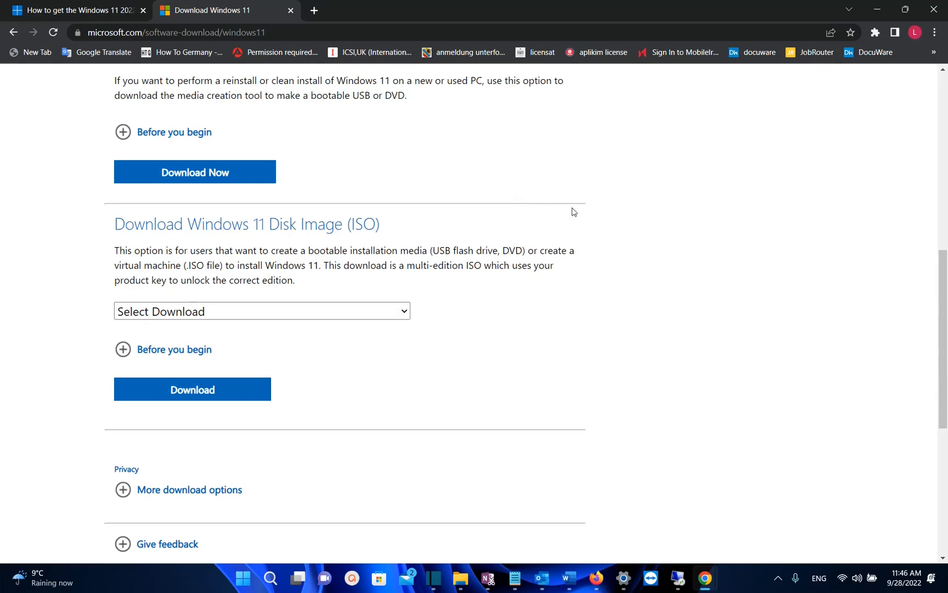
mouse_move(569, 212)
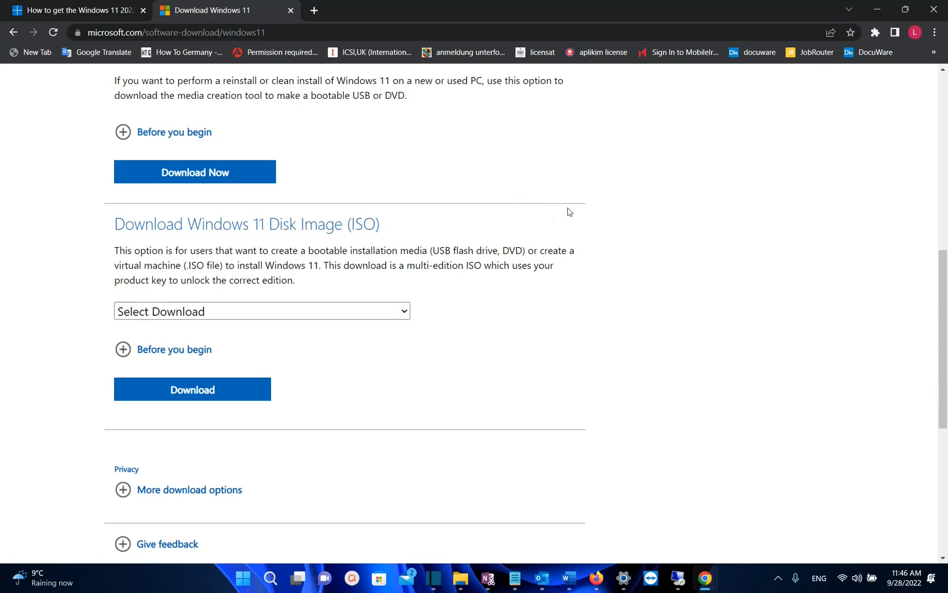
scroll(up, 3)
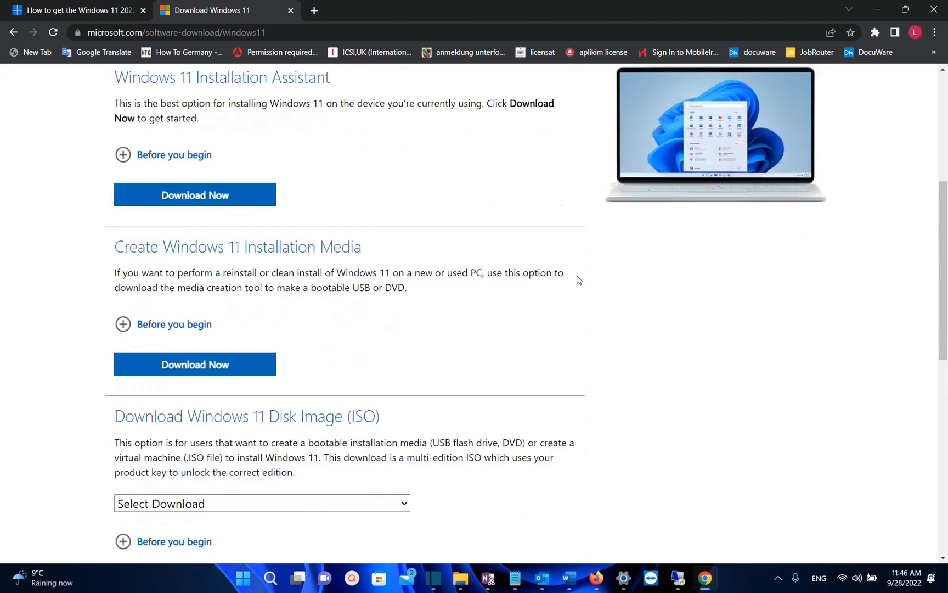
scroll(down, 3)
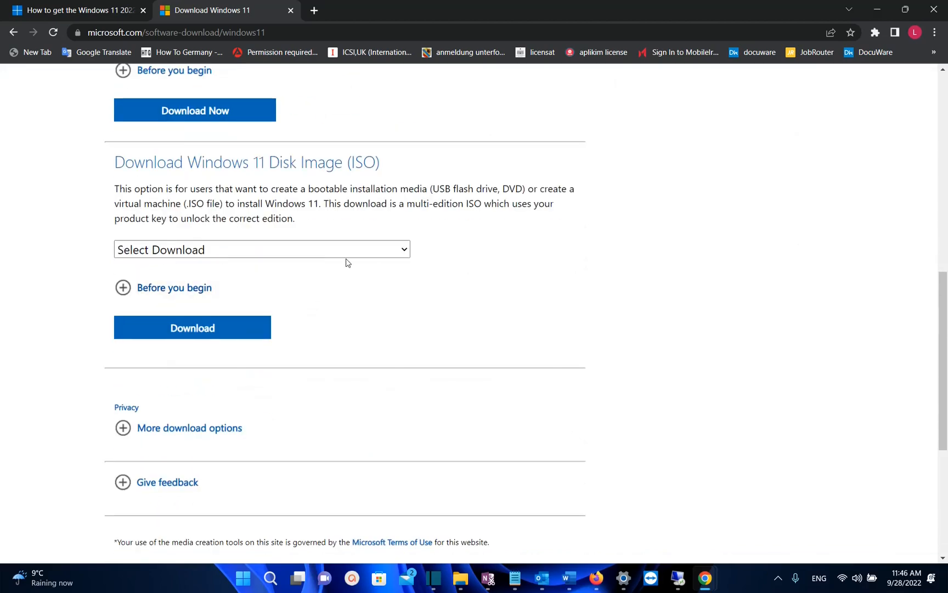
scroll(up, 3)
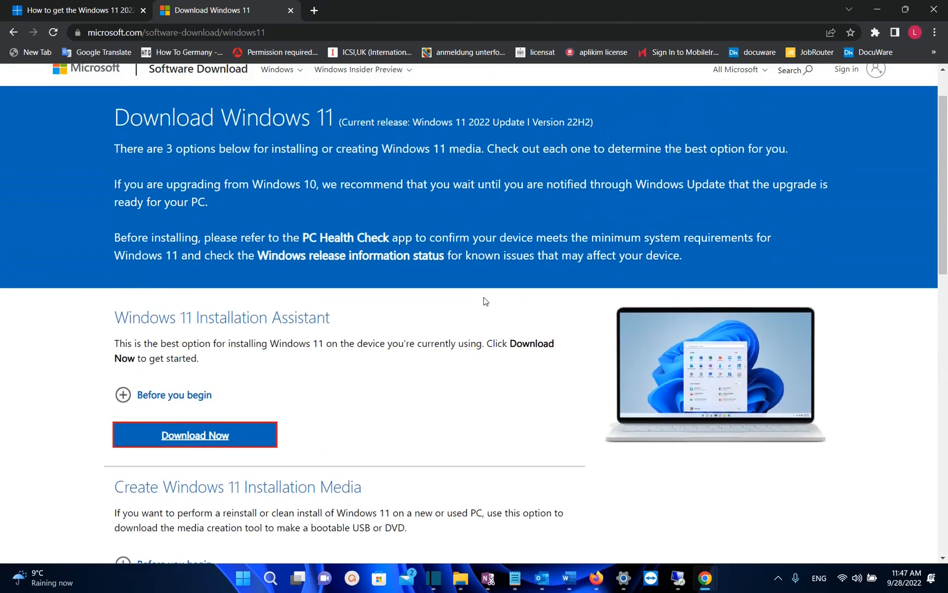
mouse_move(523, 312)
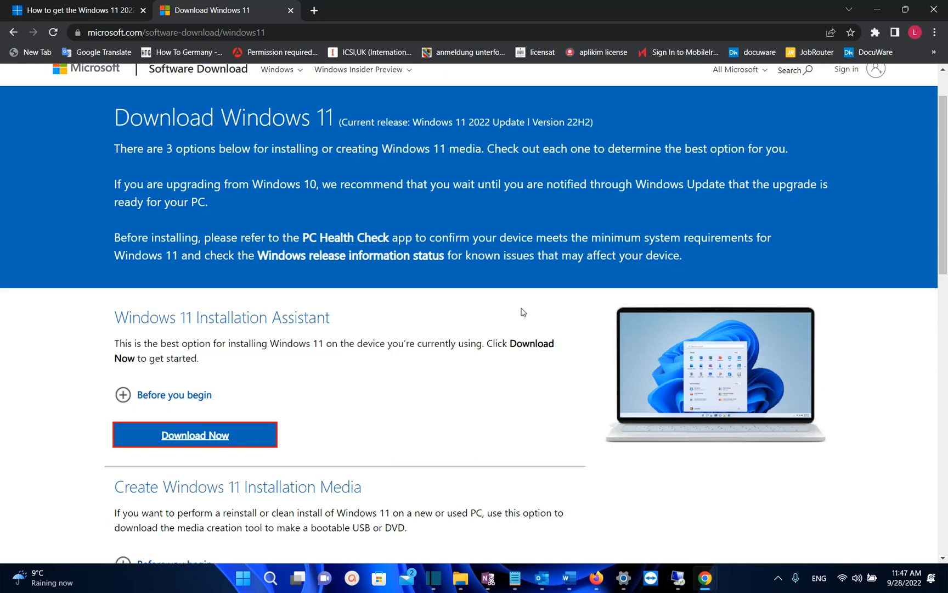
scroll(down, 3)
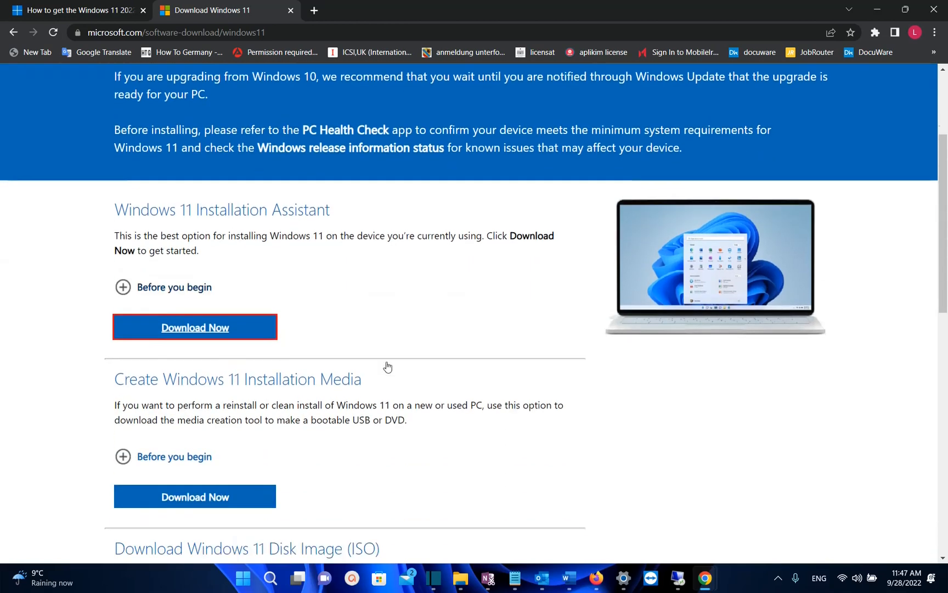
scroll(down, 3)
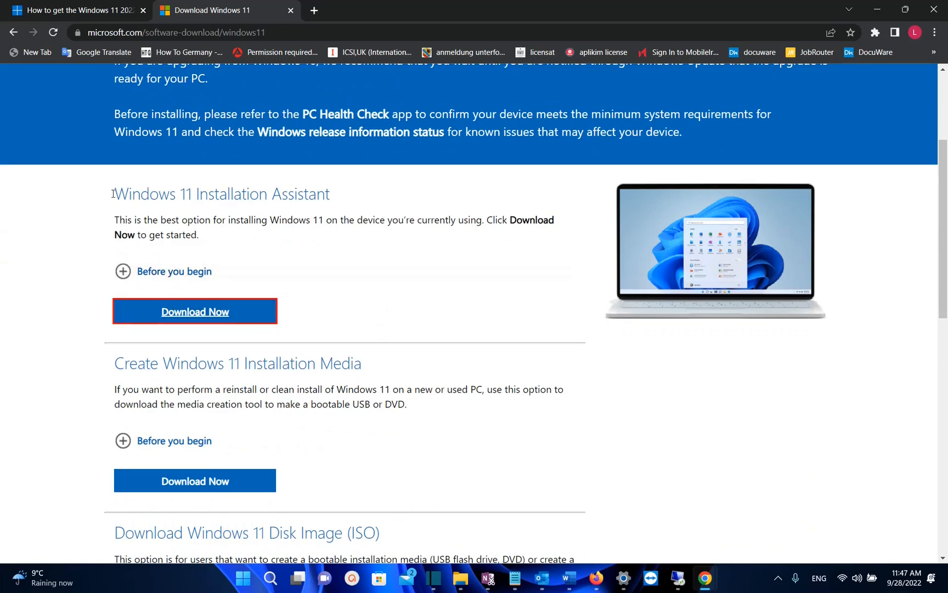
mouse_move(341, 197)
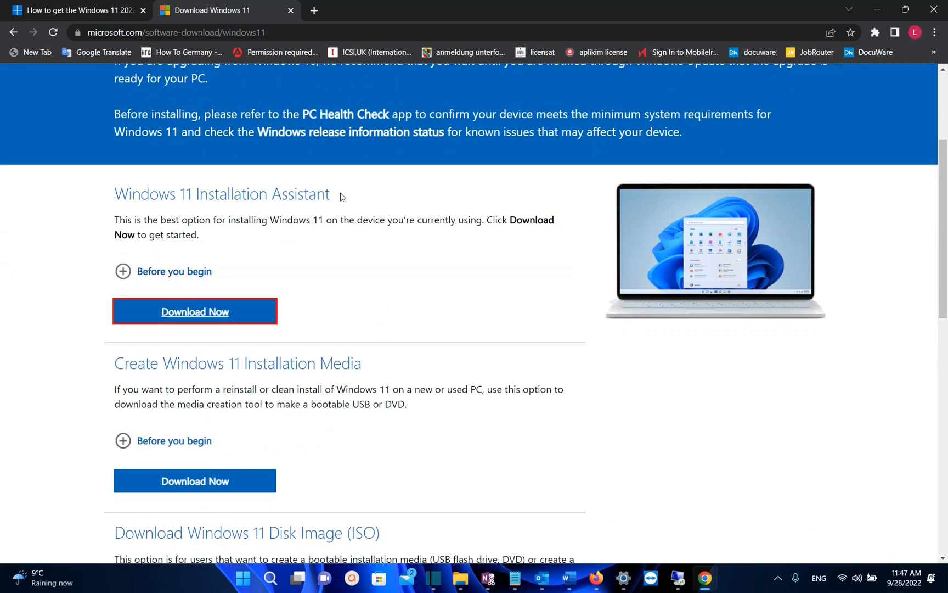
mouse_move(239, 221)
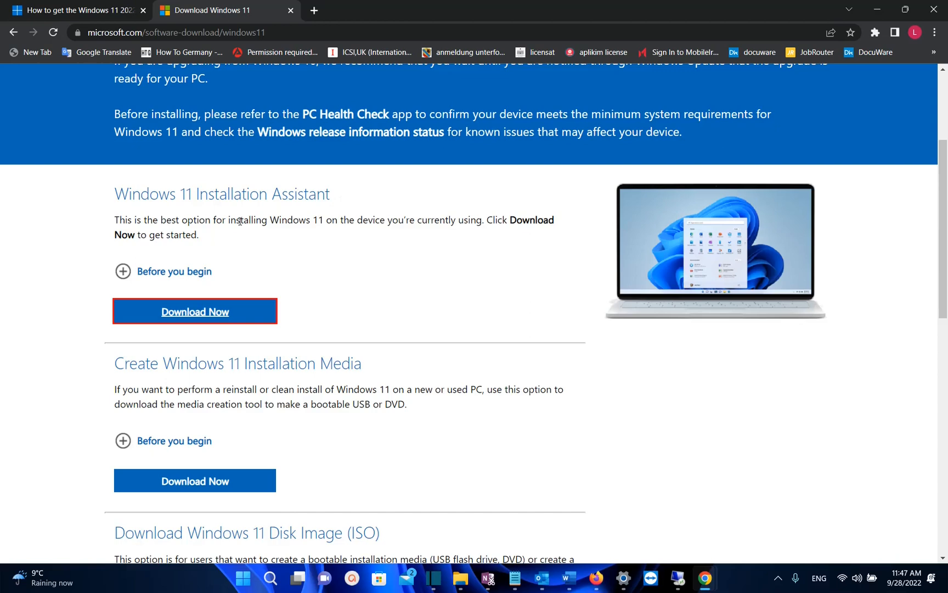
mouse_move(356, 221)
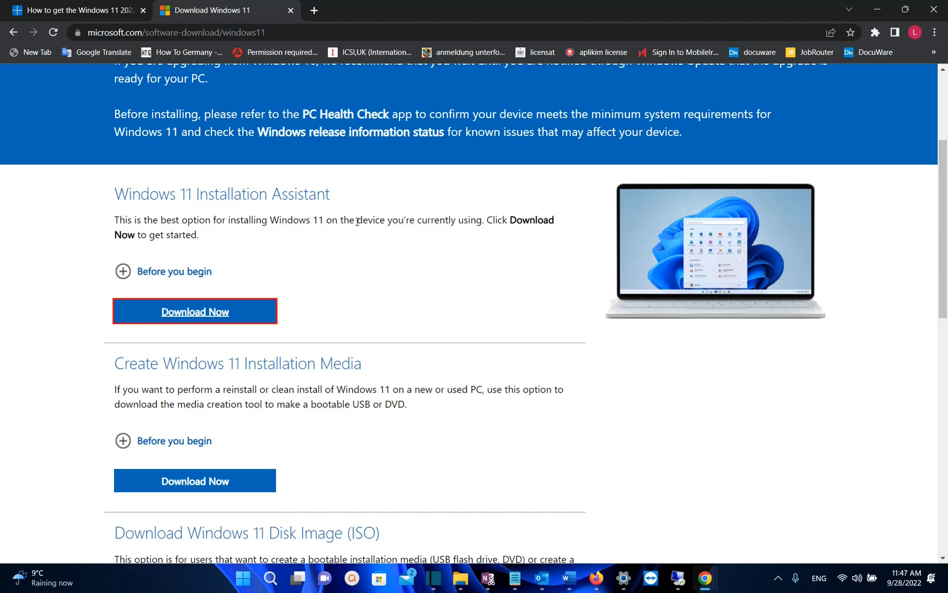
mouse_move(446, 226)
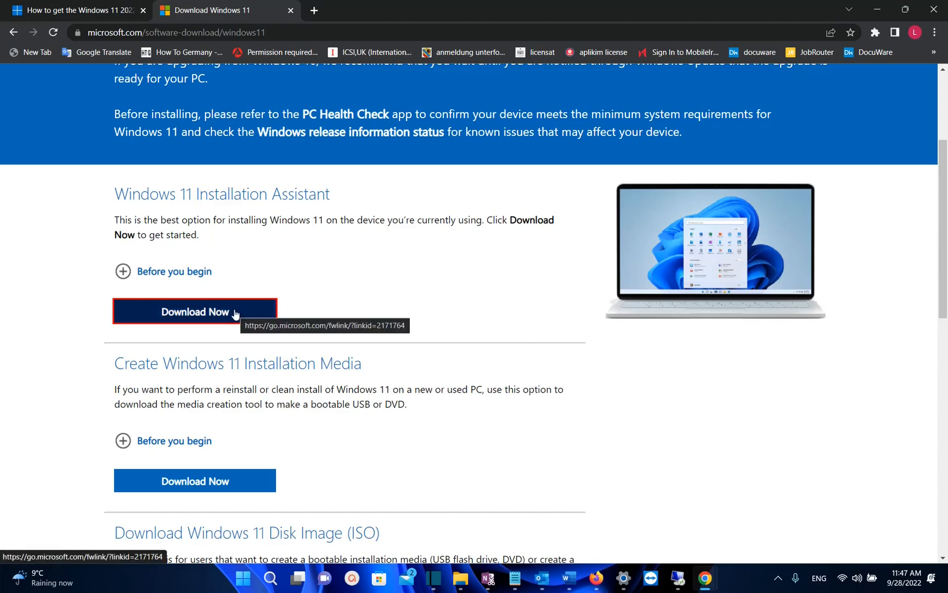
click(195, 312)
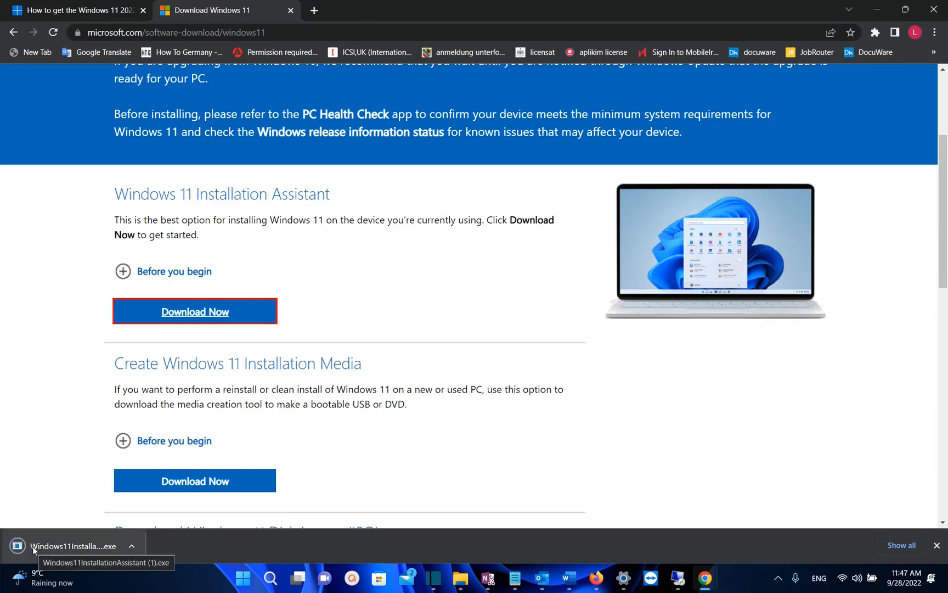
click(73, 545)
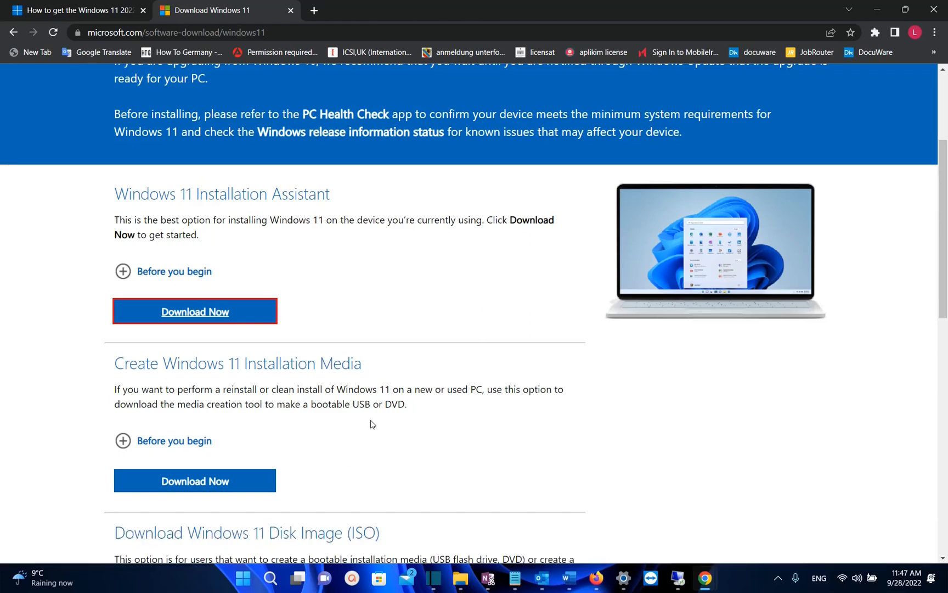
click(195, 310)
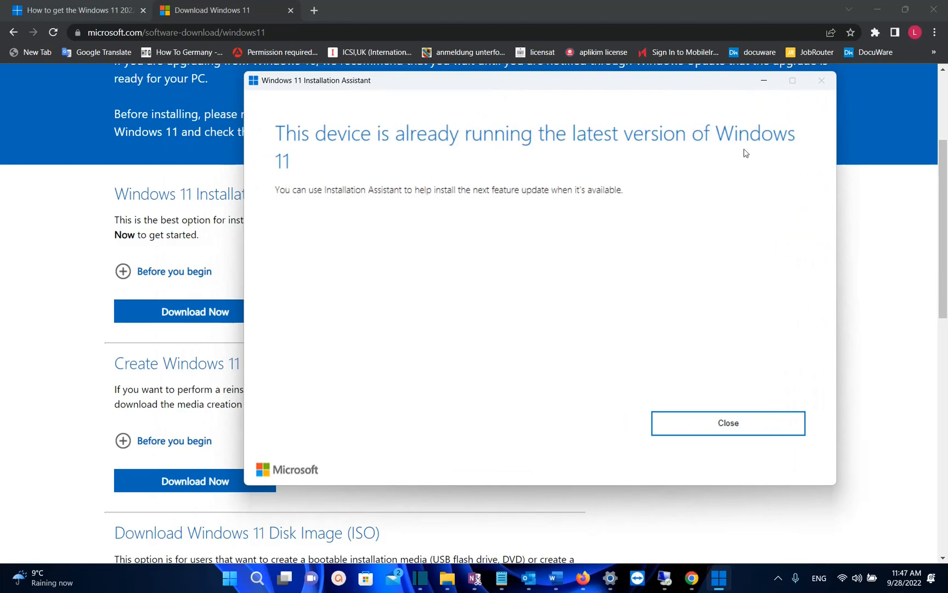
mouse_move(712, 162)
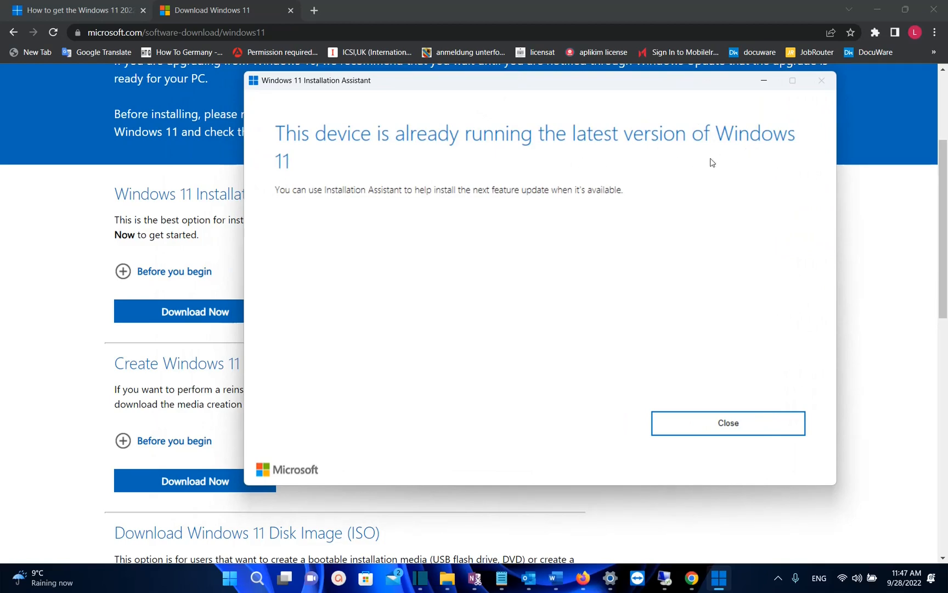
mouse_move(567, 150)
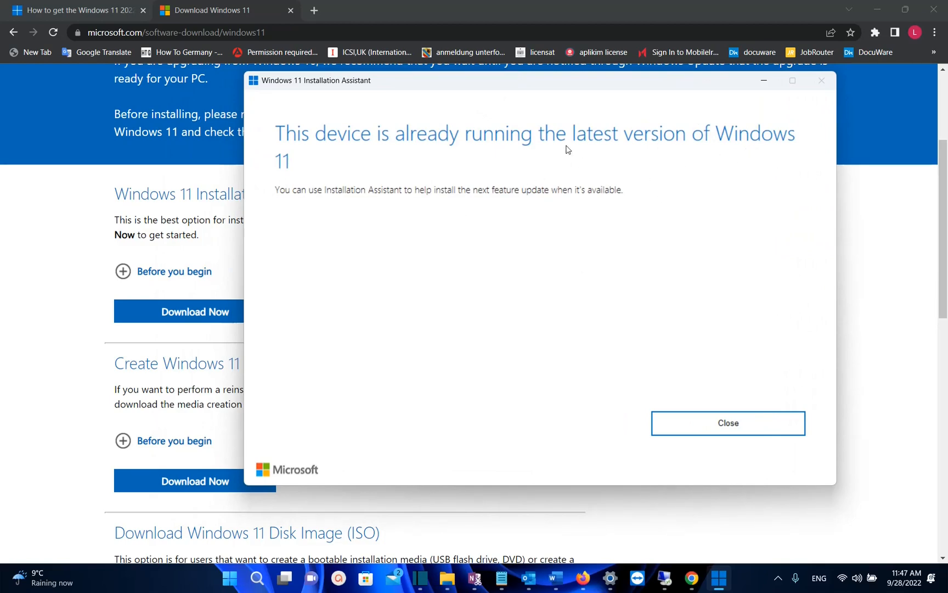
mouse_move(568, 198)
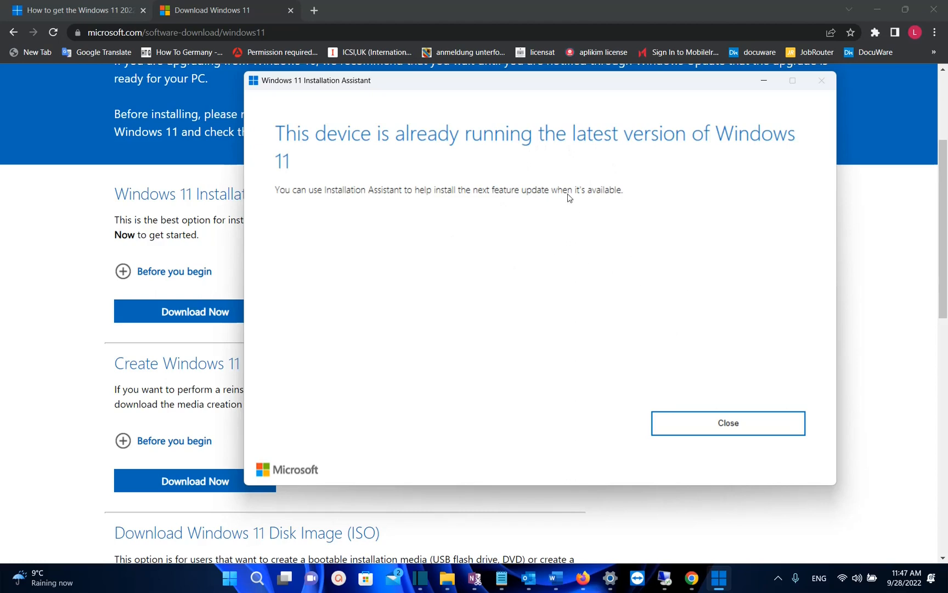
mouse_move(622, 195)
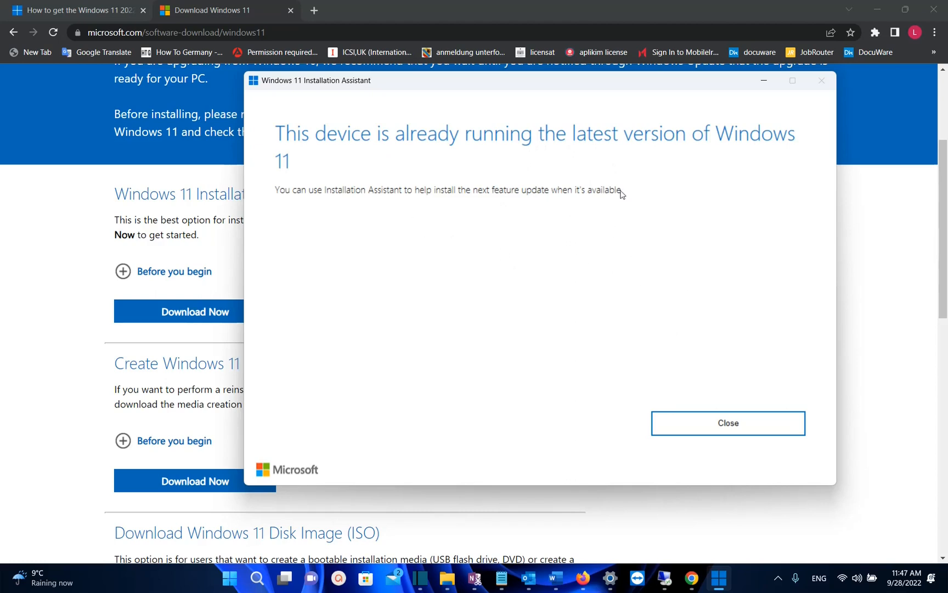
mouse_move(505, 155)
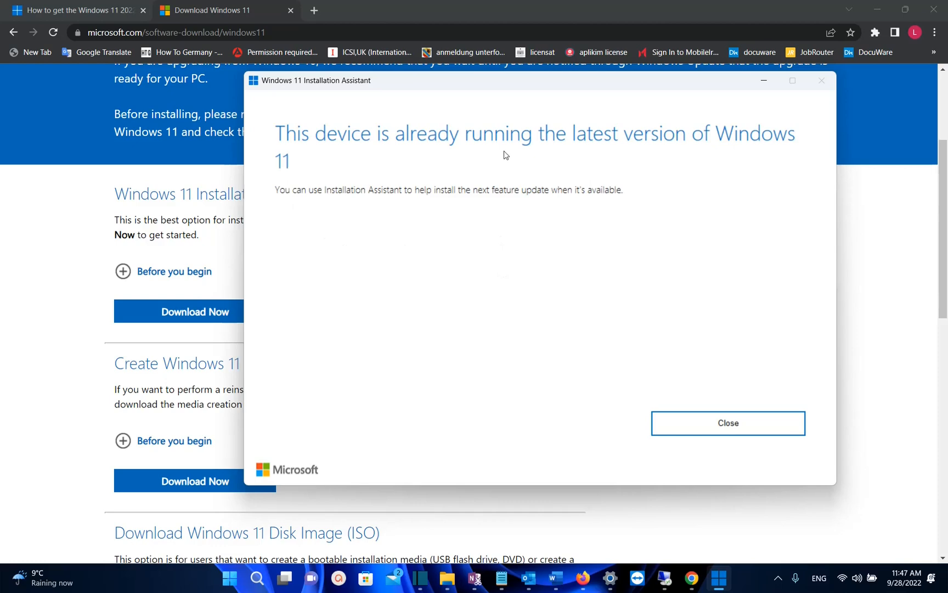
mouse_move(763, 250)
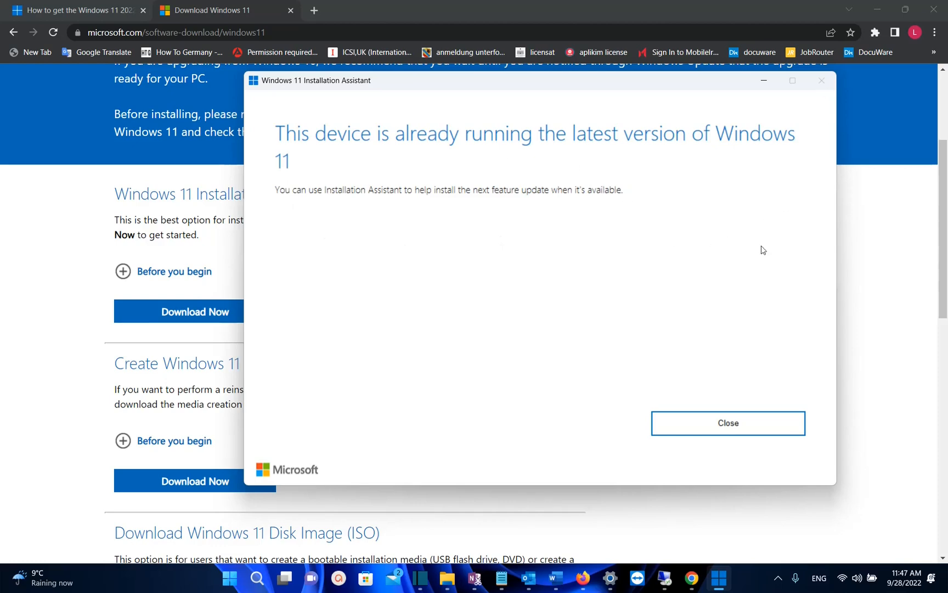
Choose the Windows 11 multi-edition ISO in English (United States) and confirm to get download links
click(728, 423)
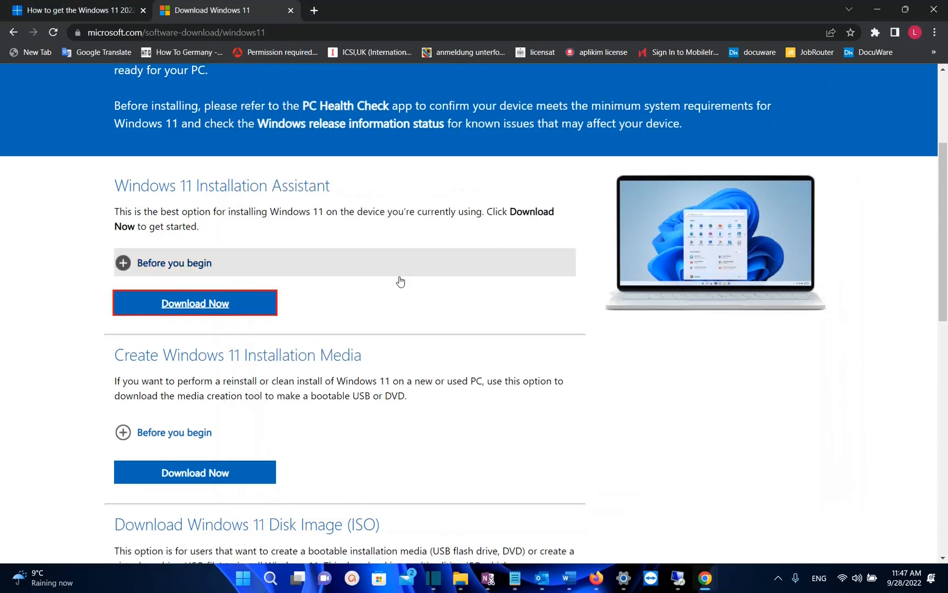
scroll(down, 3)
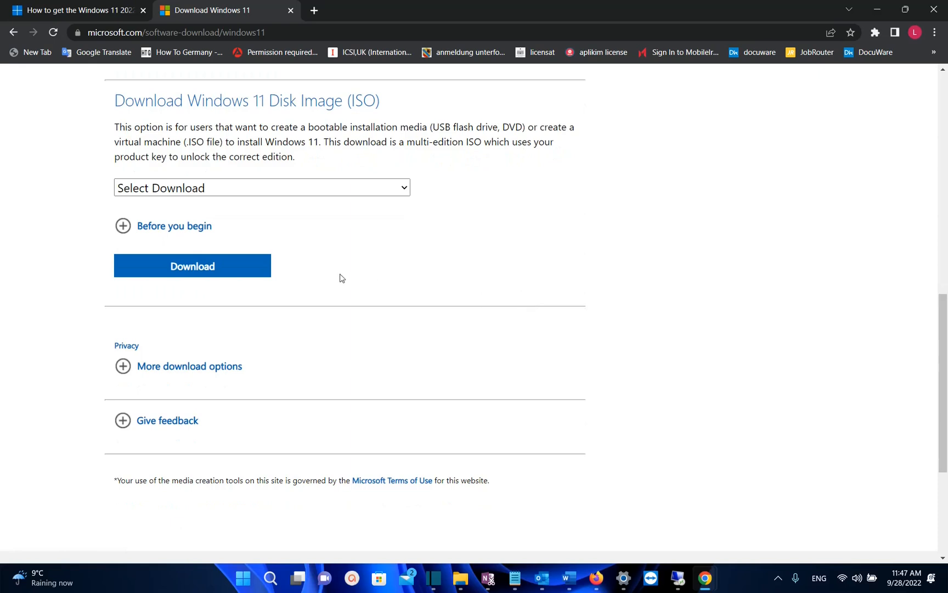
mouse_move(463, 122)
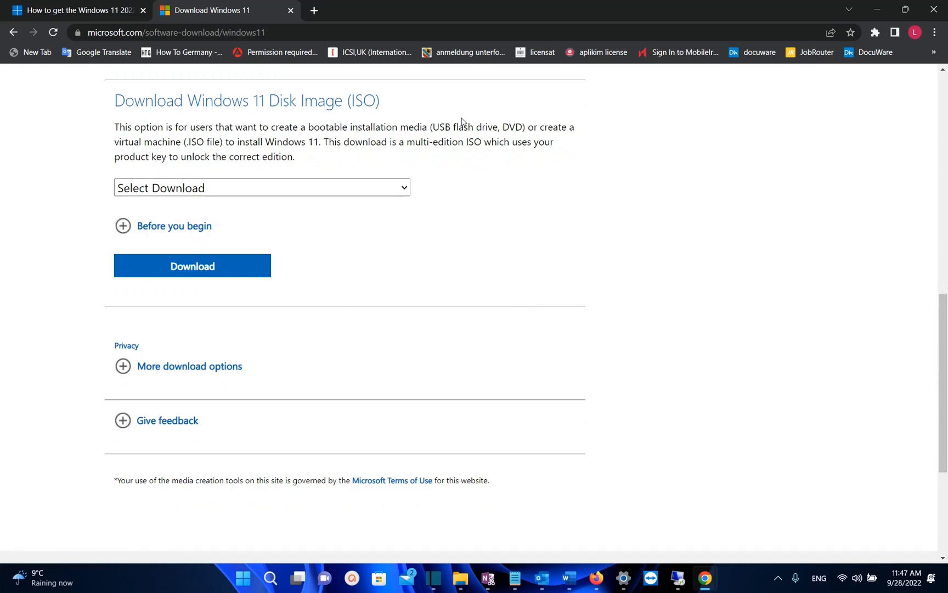
mouse_move(591, 138)
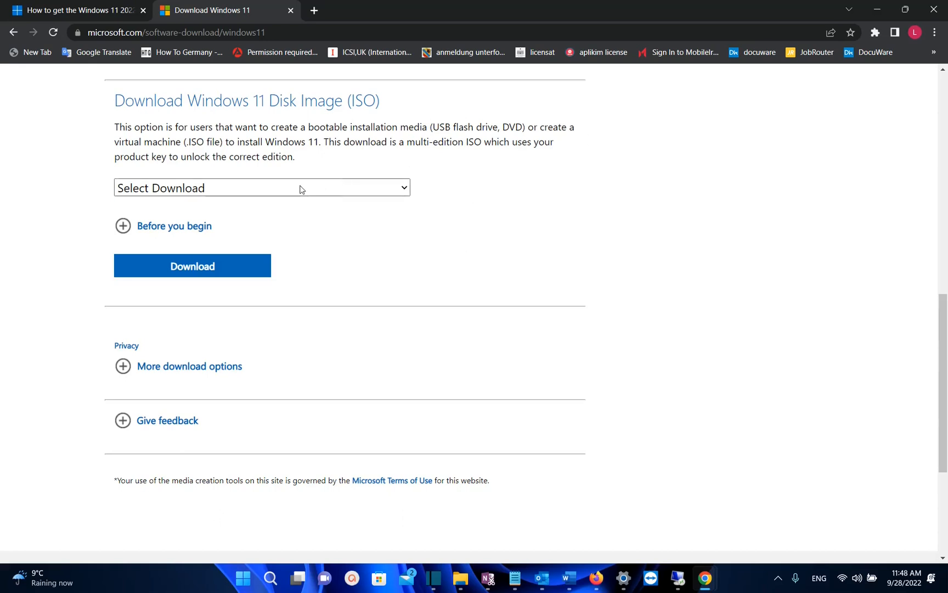
click(262, 188)
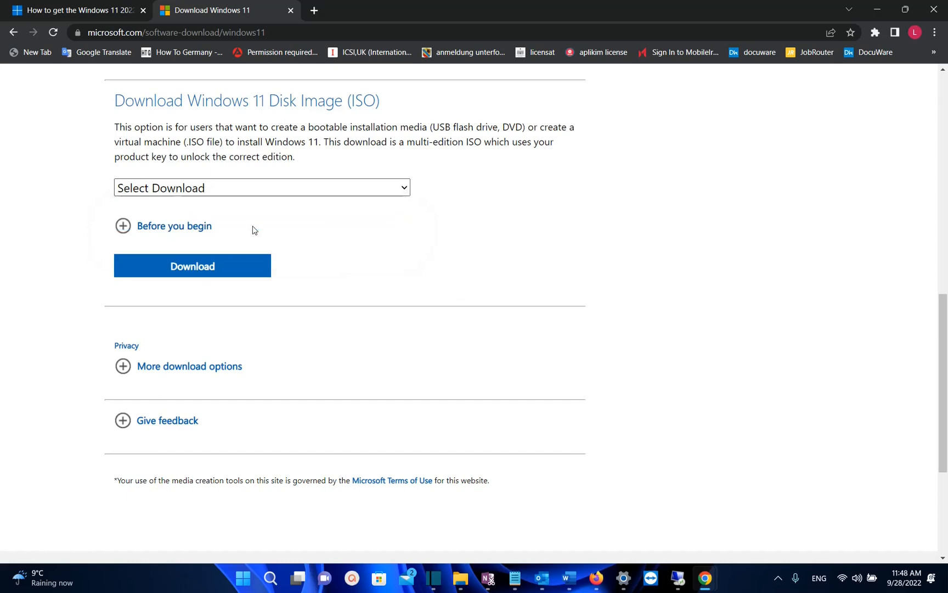
click(192, 266)
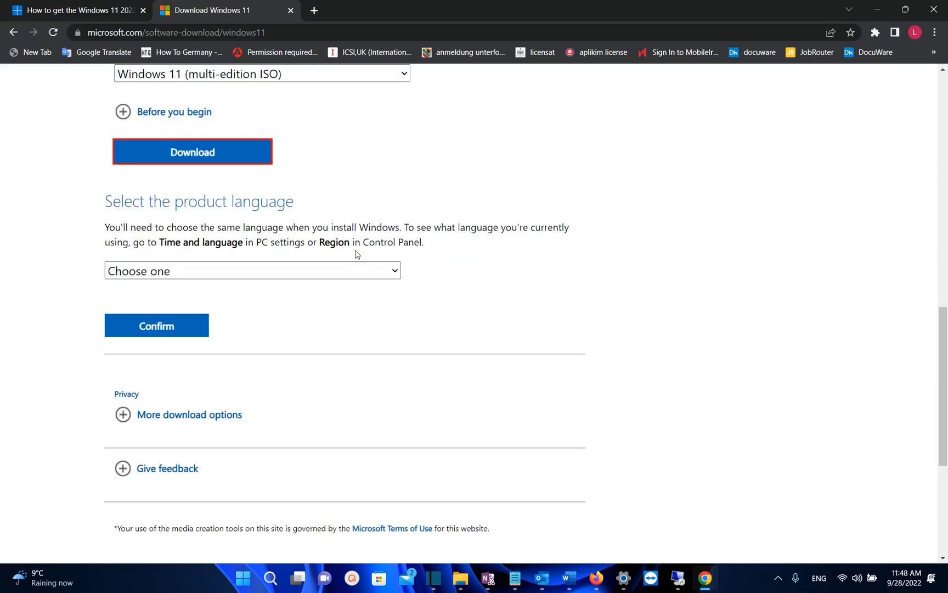
click(252, 271)
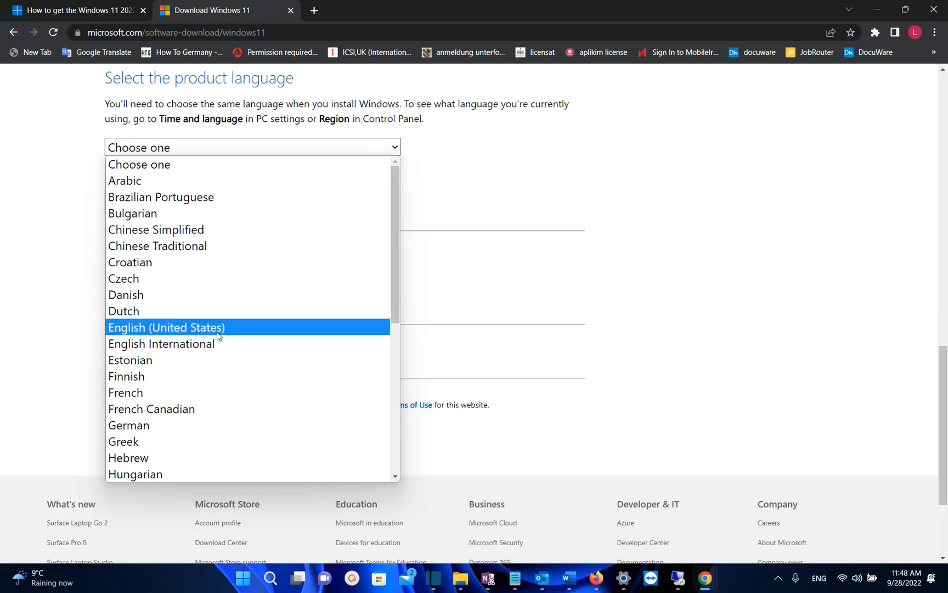
click(166, 327)
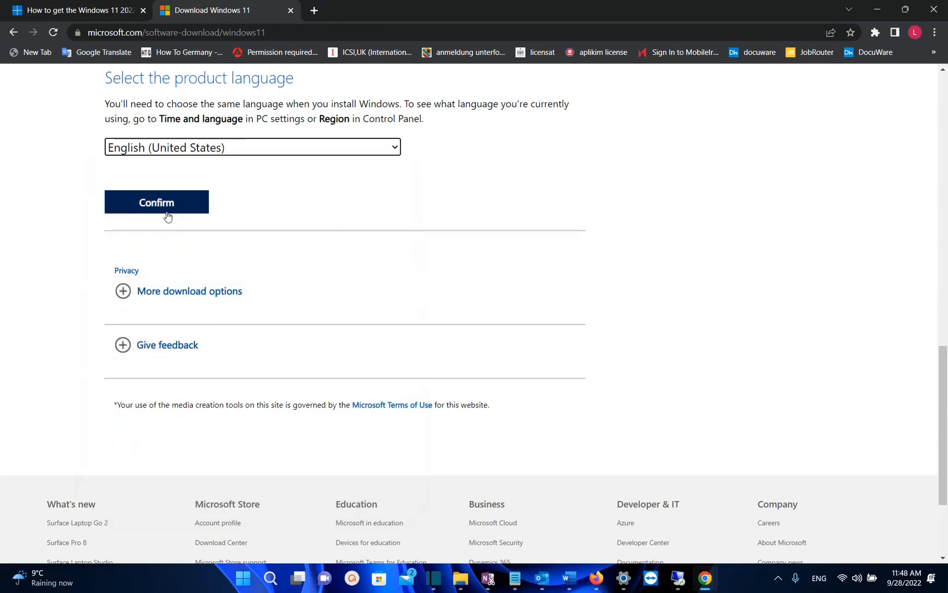
click(155, 202)
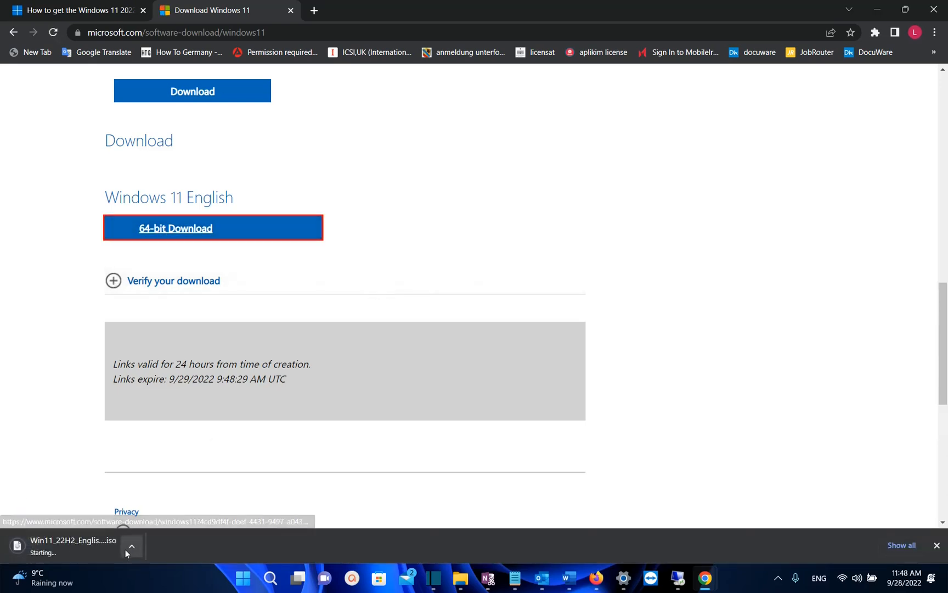
mouse_move(66, 544)
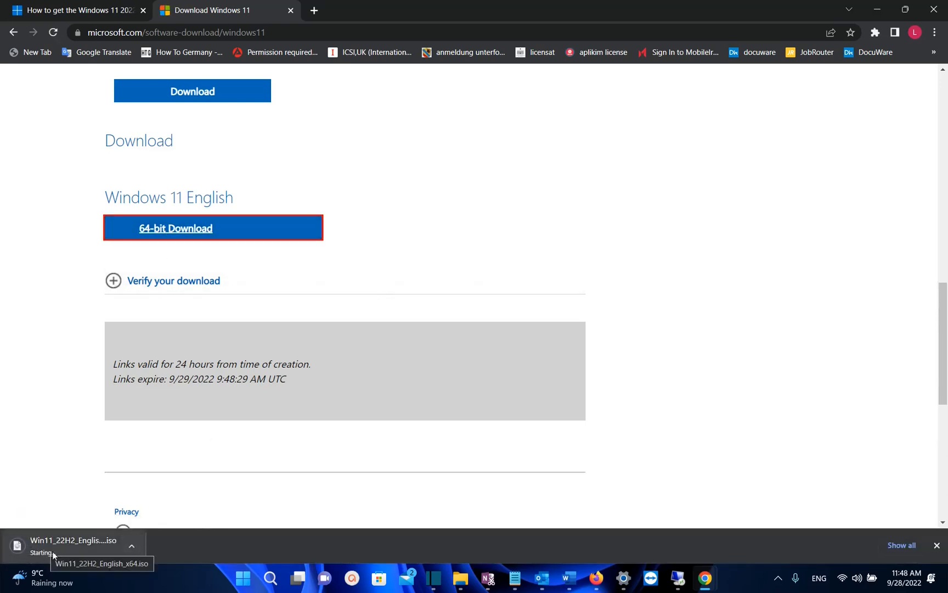
mouse_move(79, 547)
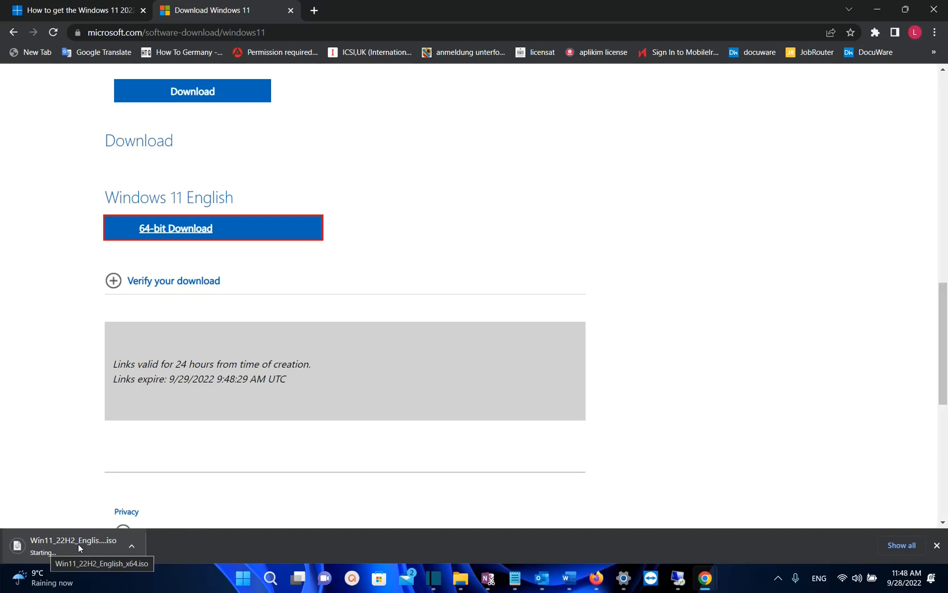
mouse_move(77, 550)
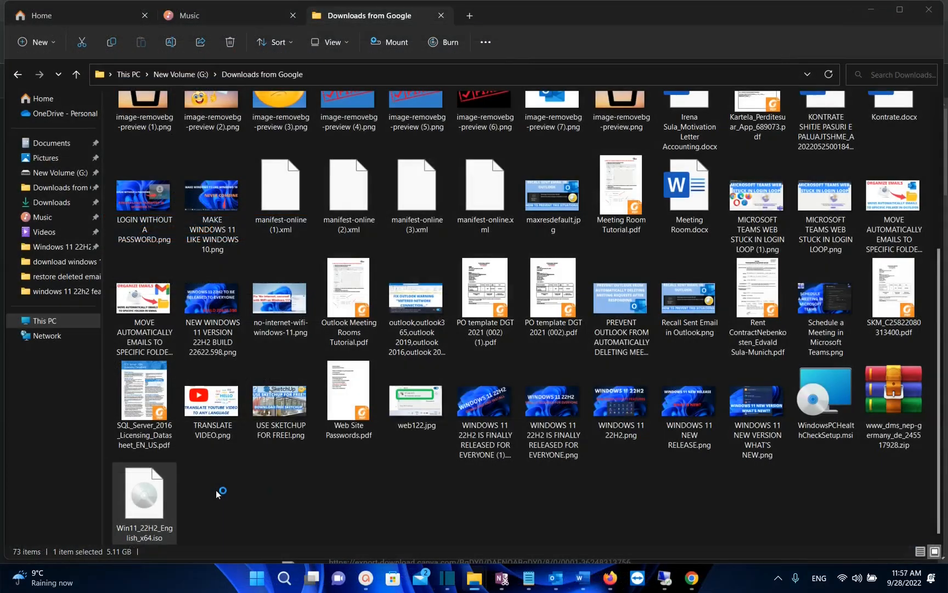
mouse_move(152, 504)
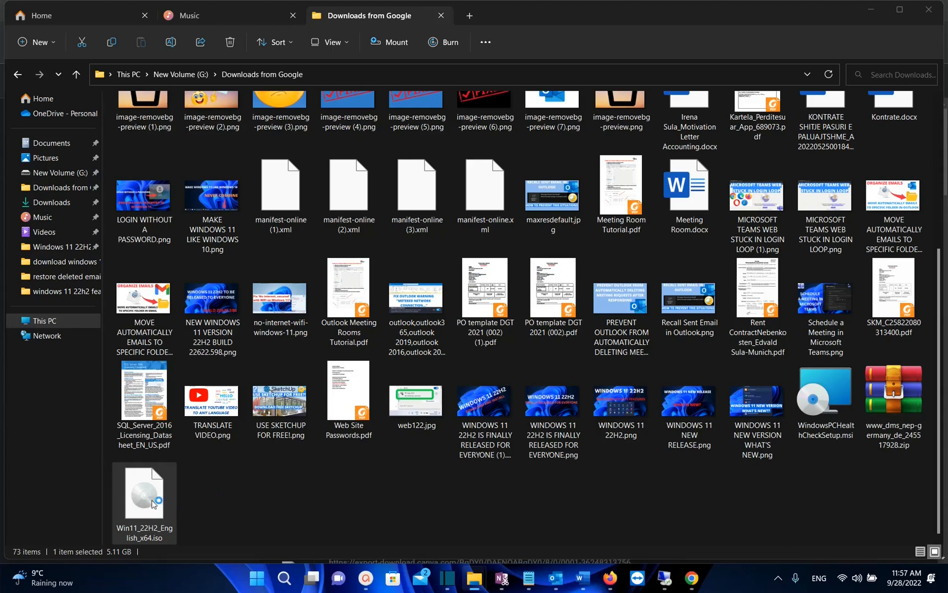
Mount Win11_22H2_English_x64.iso and launch setup.exe from the mounted DVD drive
double_click(143, 493)
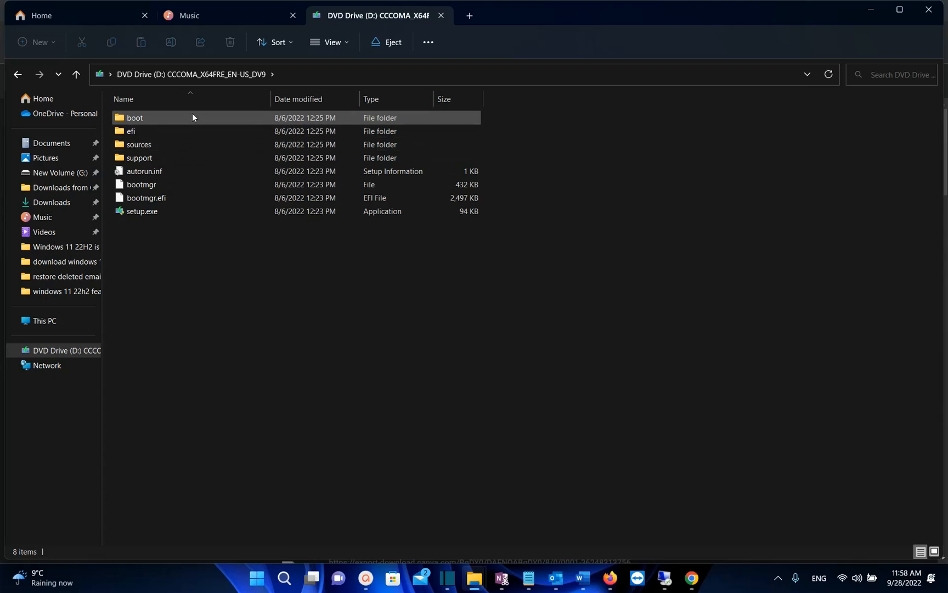
click(142, 212)
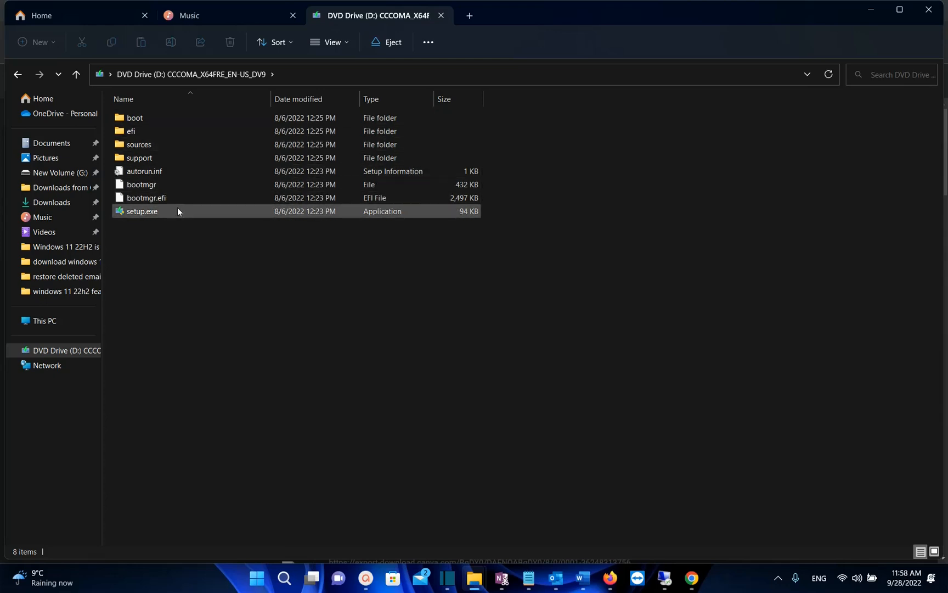
mouse_move(142, 211)
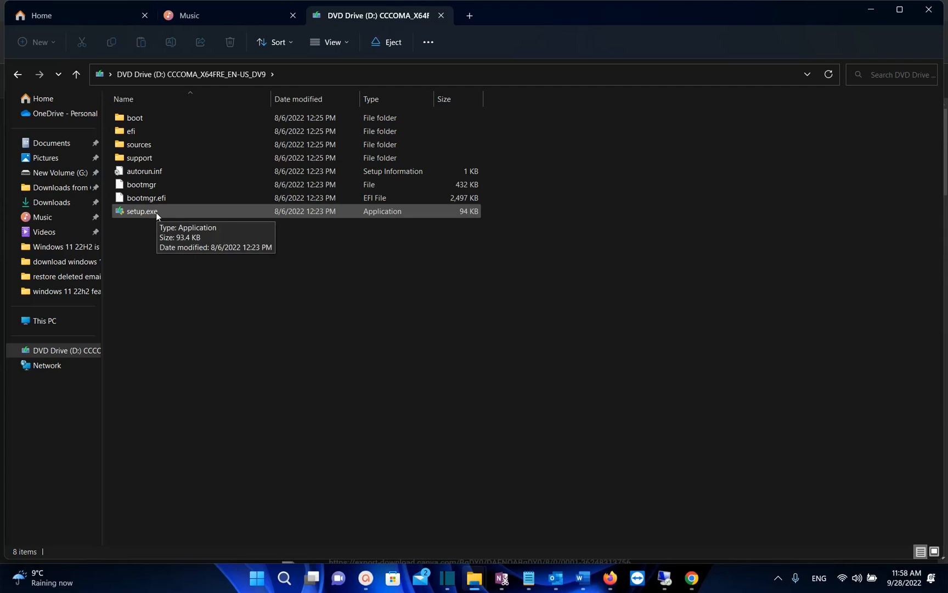
double_click(142, 211)
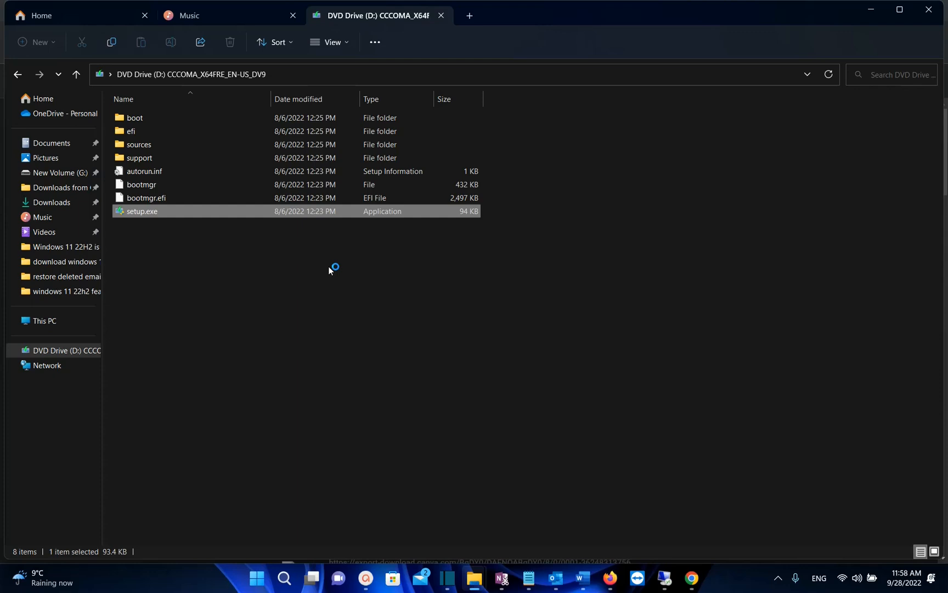
double_click(141, 211)
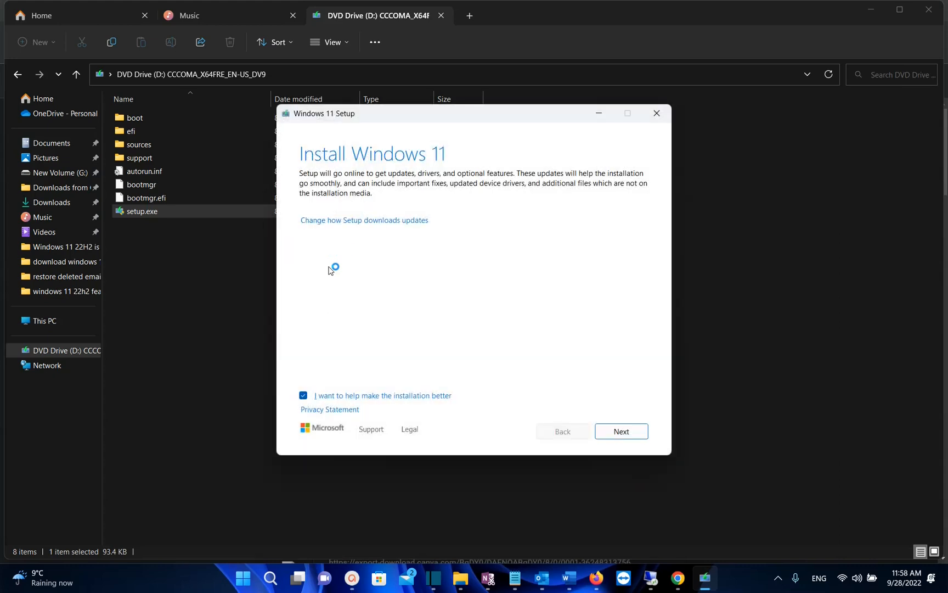
mouse_move(550, 235)
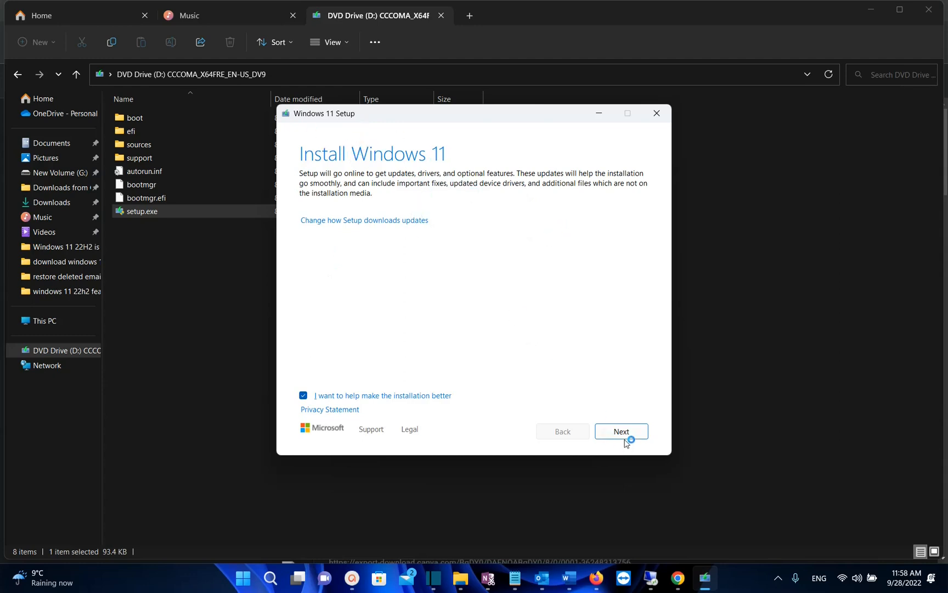
Continue from Install Windows 11 through the update check and accept the license terms
click(620, 431)
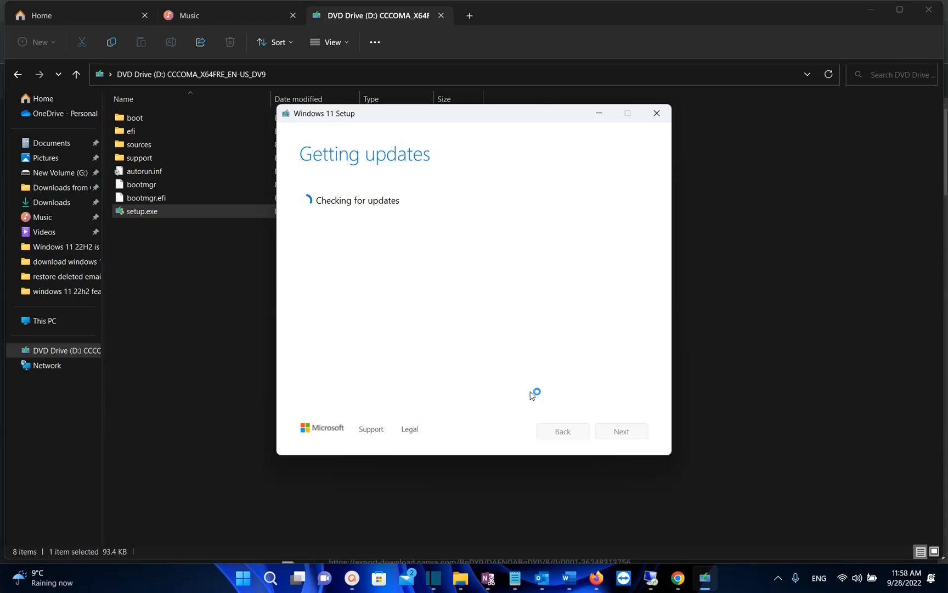
mouse_move(408, 253)
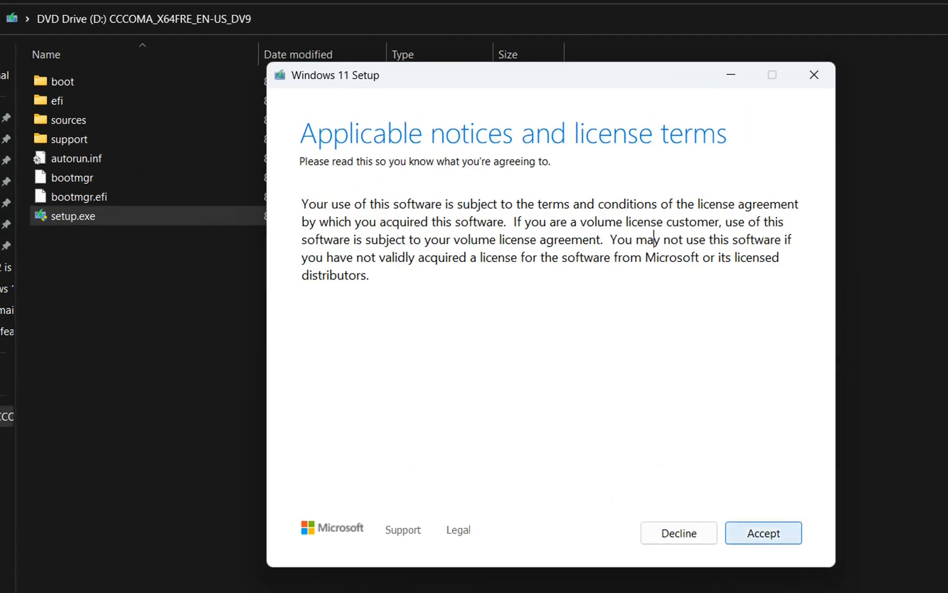
click(763, 533)
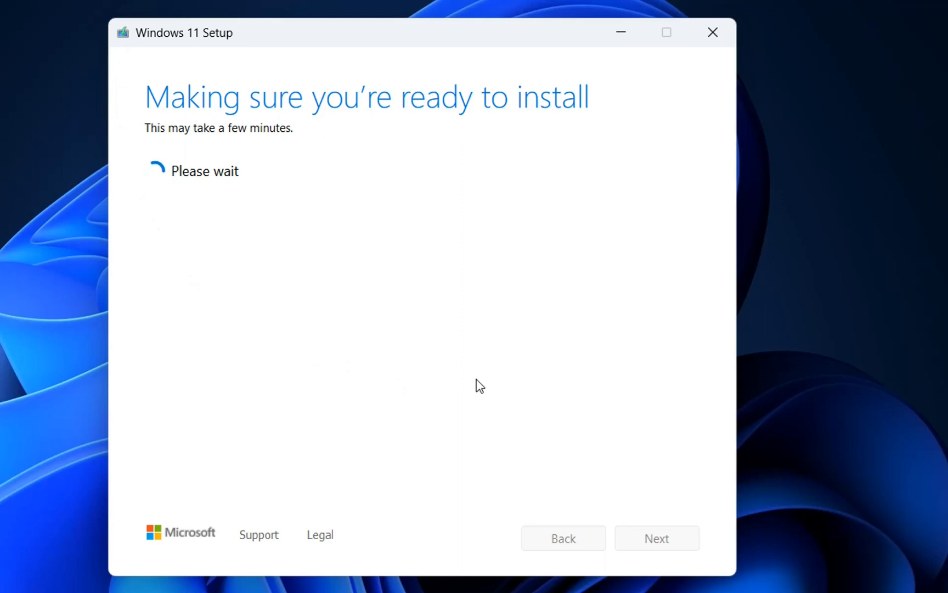
mouse_move(544, 136)
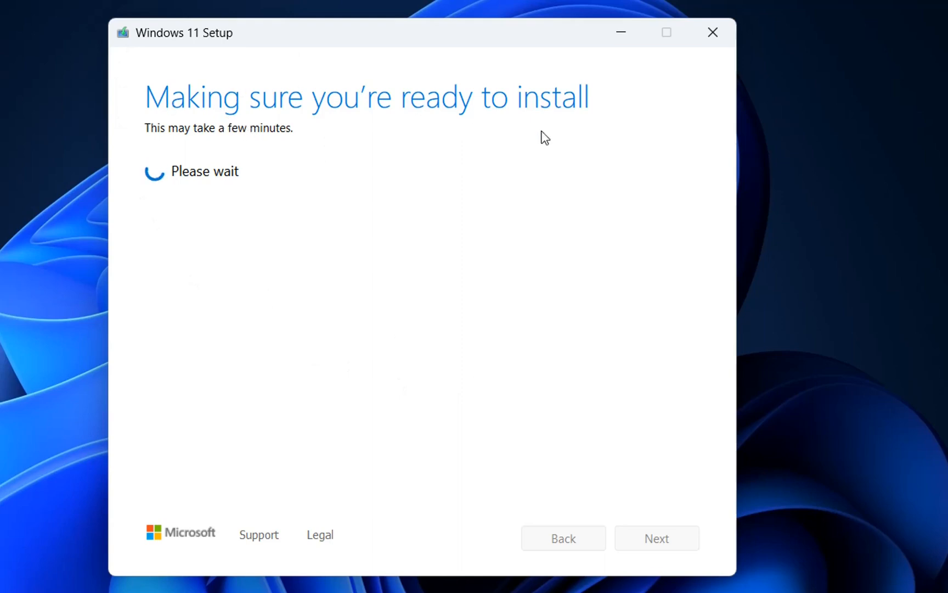
mouse_move(478, 130)
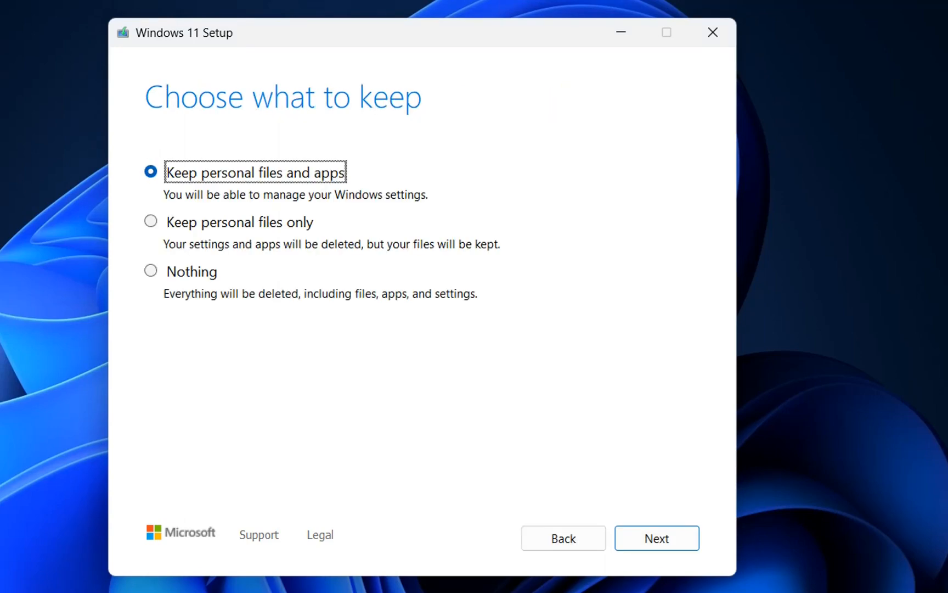
mouse_move(306, 72)
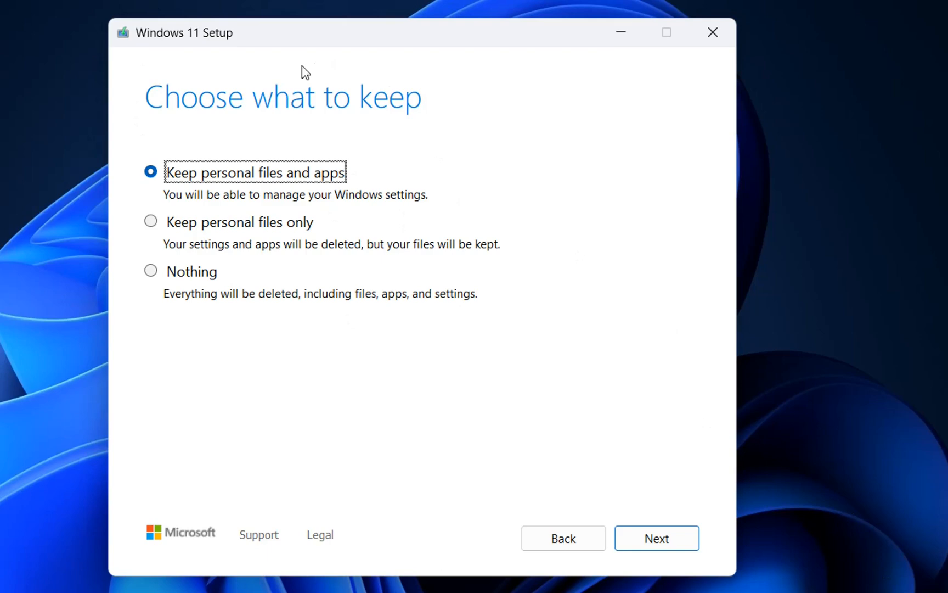
mouse_move(352, 137)
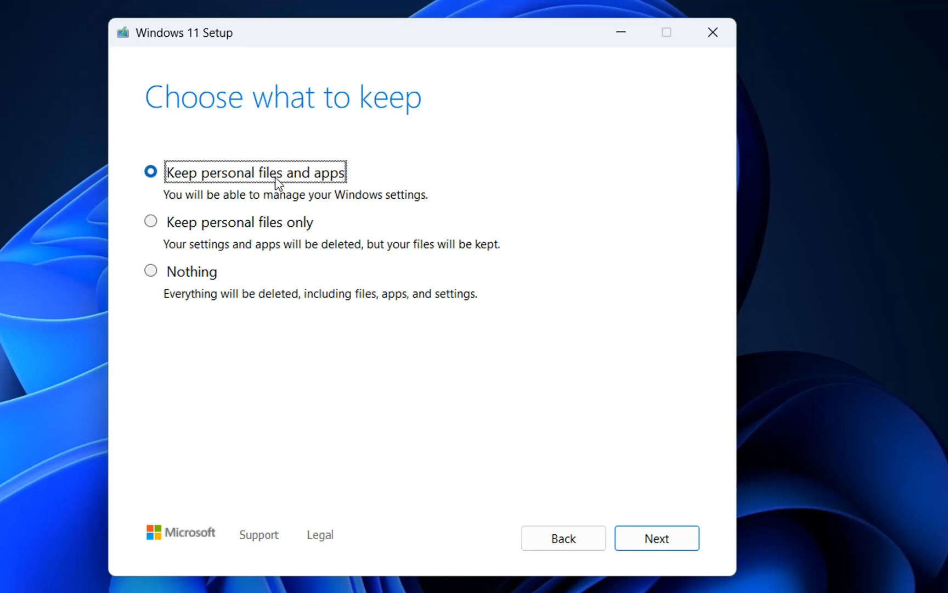
Proceed with 'Keep personal files and apps' left selected
click(656, 538)
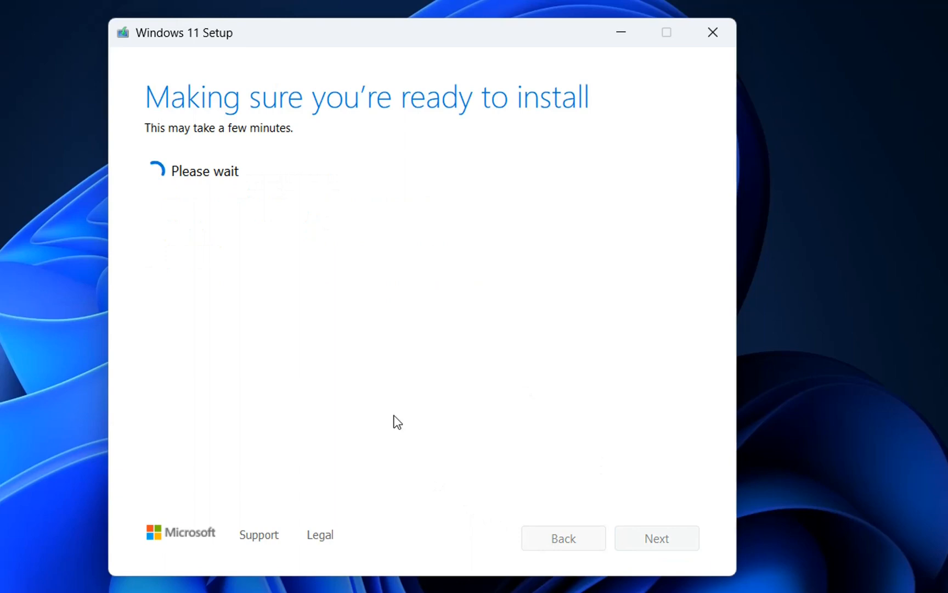
mouse_move(357, 292)
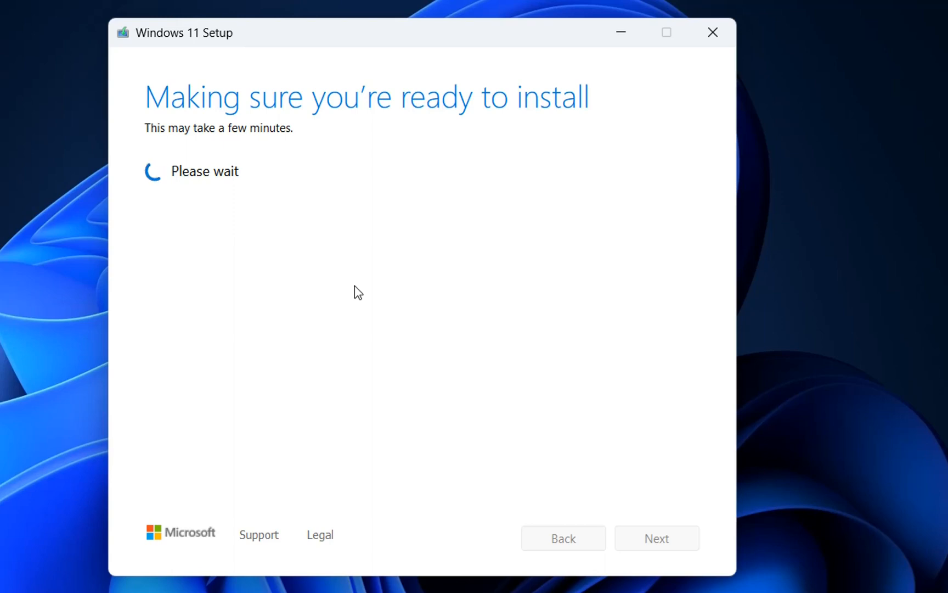
mouse_move(321, 343)
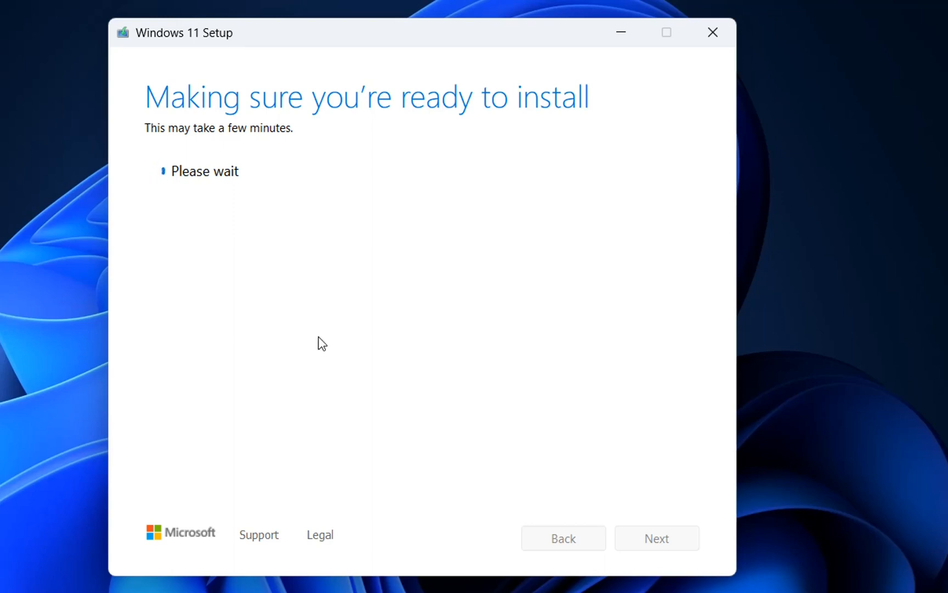